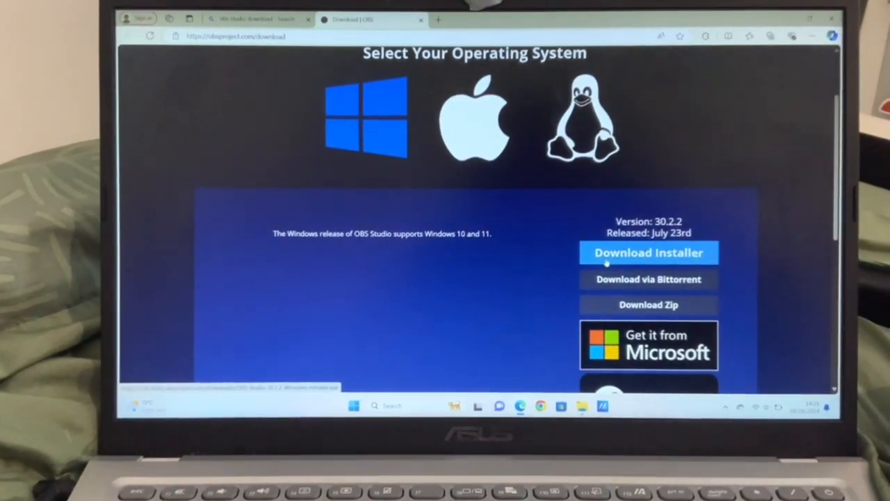
# - Download and install OBS Studio 30.2.2 for Windows, then launch it
pyautogui.click(649, 252)
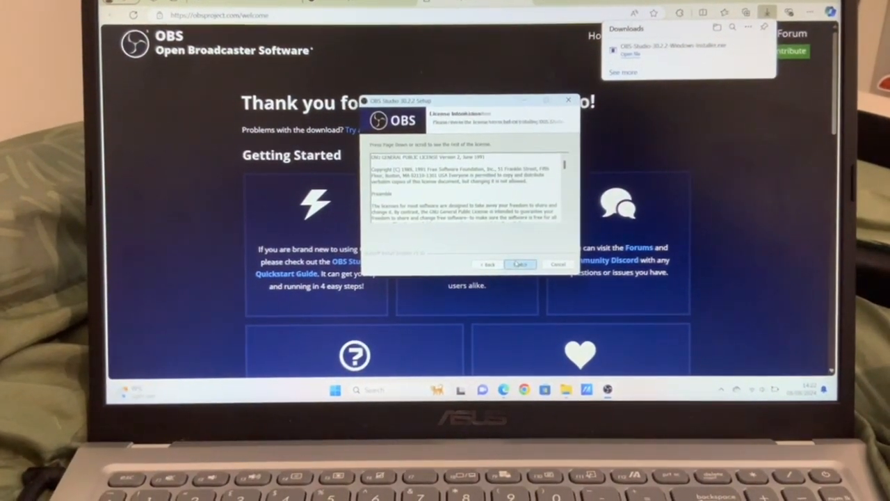
pyautogui.click(520, 264)
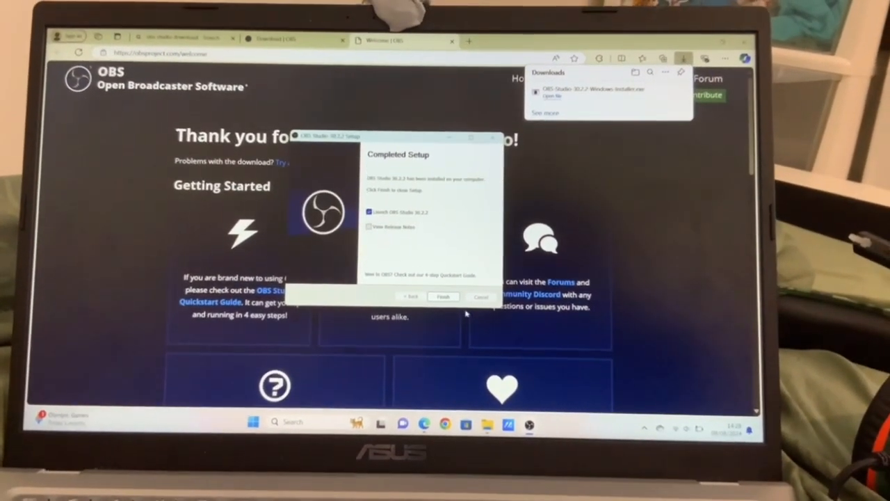
pyautogui.click(442, 295)
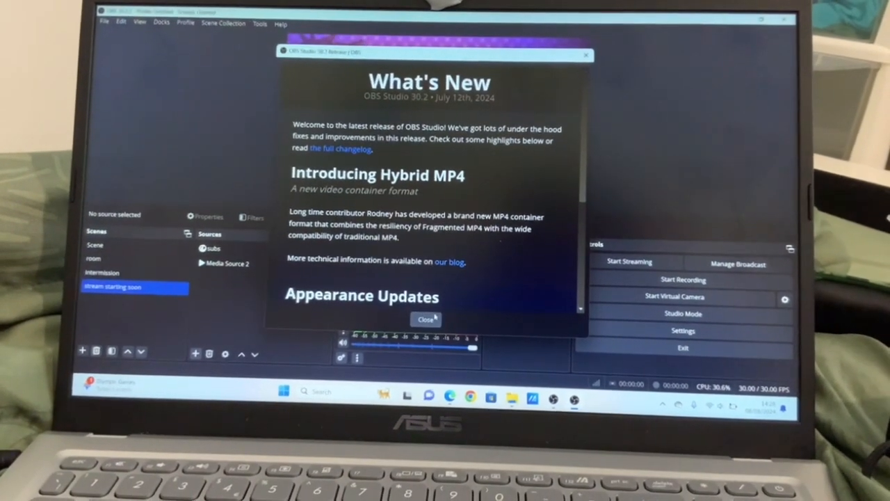
# - Close the What's New release notes to reach the main OBS window
pyautogui.click(424, 319)
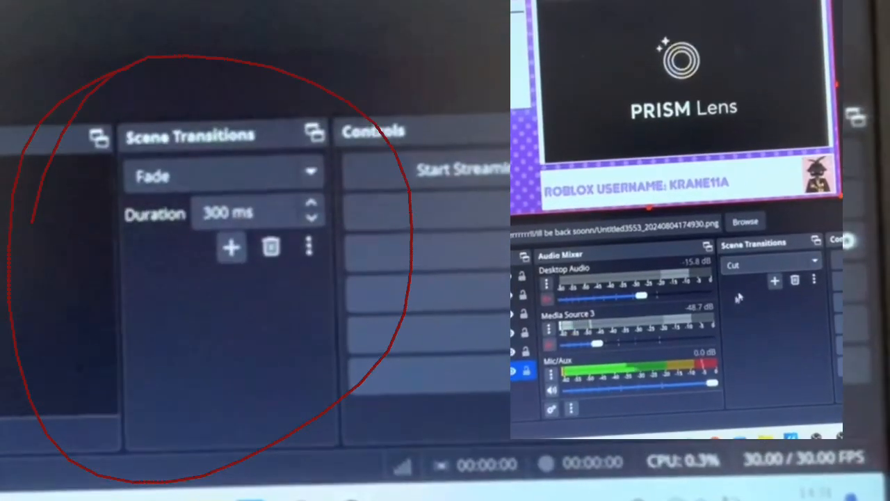
pyautogui.click(769, 266)
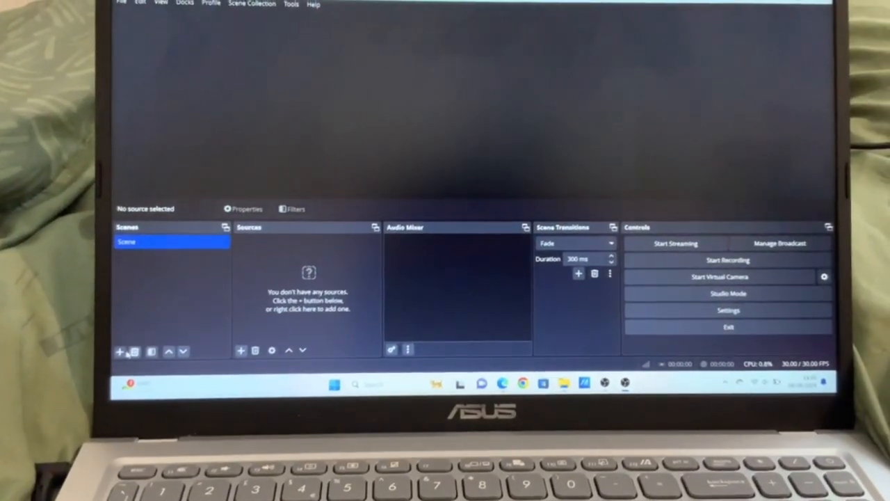
# - Create an Intermission scene and start naming a second scene 'sta…'
pyautogui.click(119, 350)
pyautogui.write('Intermiss')
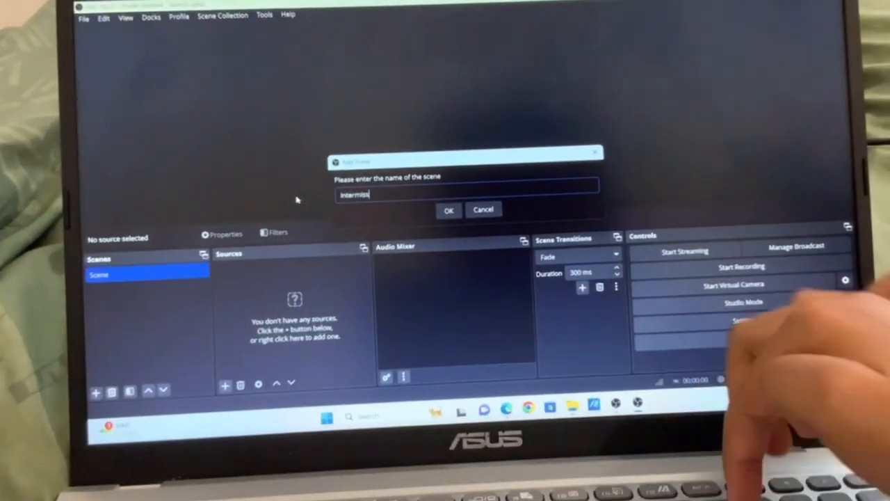
pyautogui.click(448, 210)
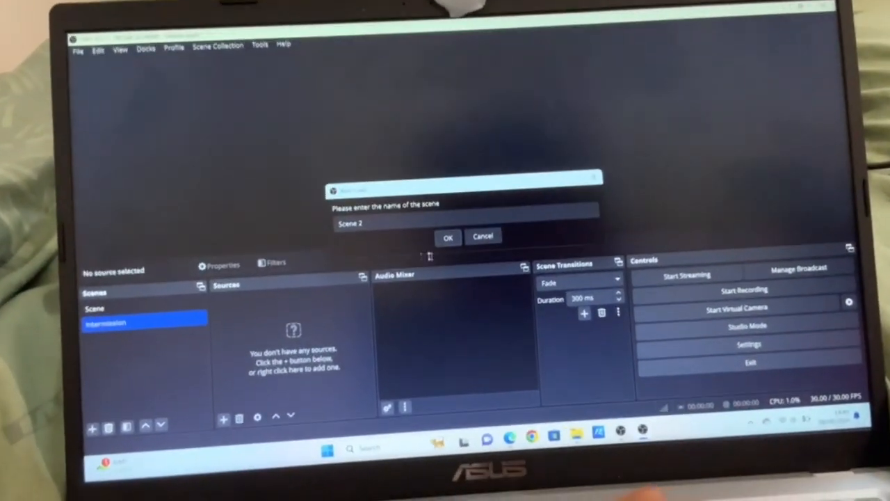
pyautogui.write('sta')
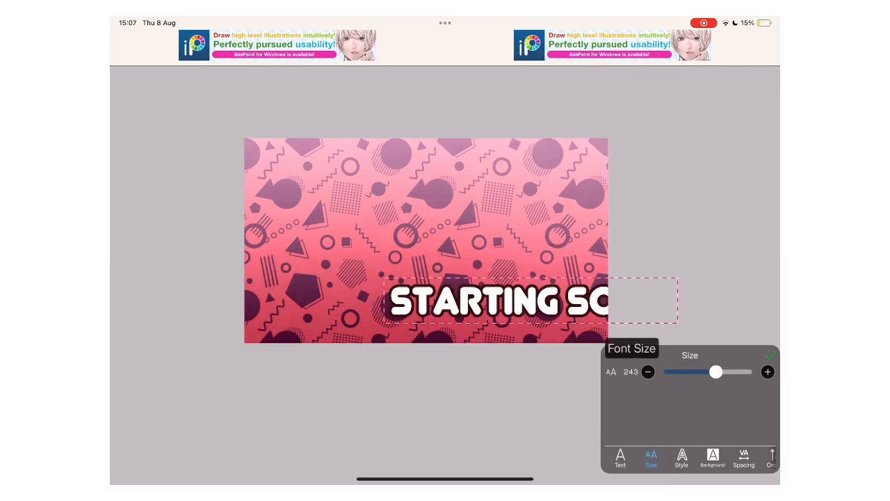
# - Style the STARTING SOON title with white fill and a black outline
pyautogui.click(681, 458)
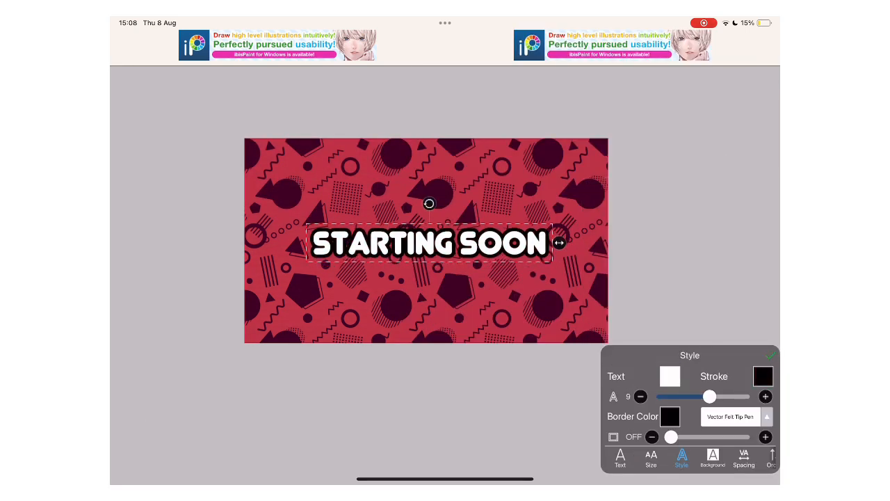
pyautogui.click(664, 376)
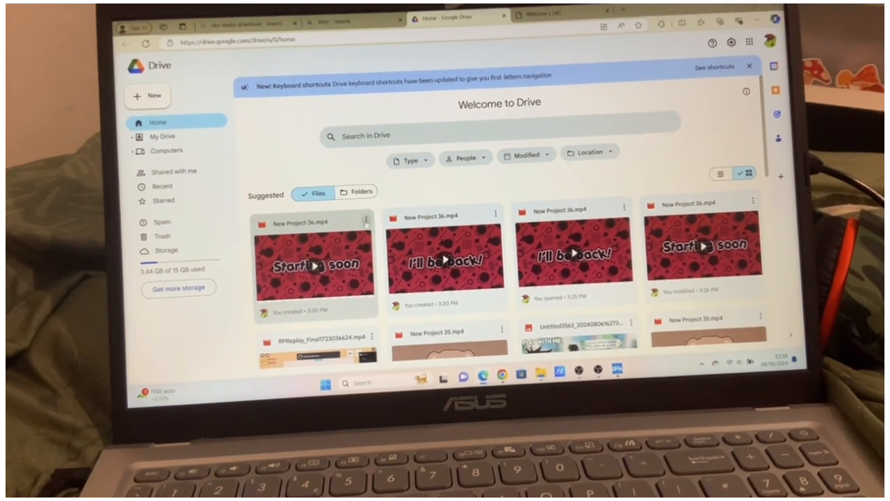
# - Download the Starting soon video and bring up the I'll be back video's options
pyautogui.rightClick(315, 260)
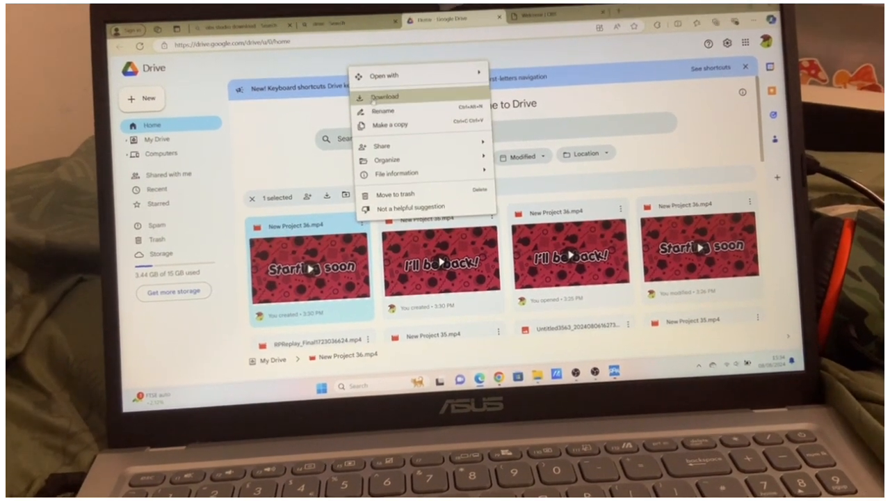
pyautogui.click(384, 97)
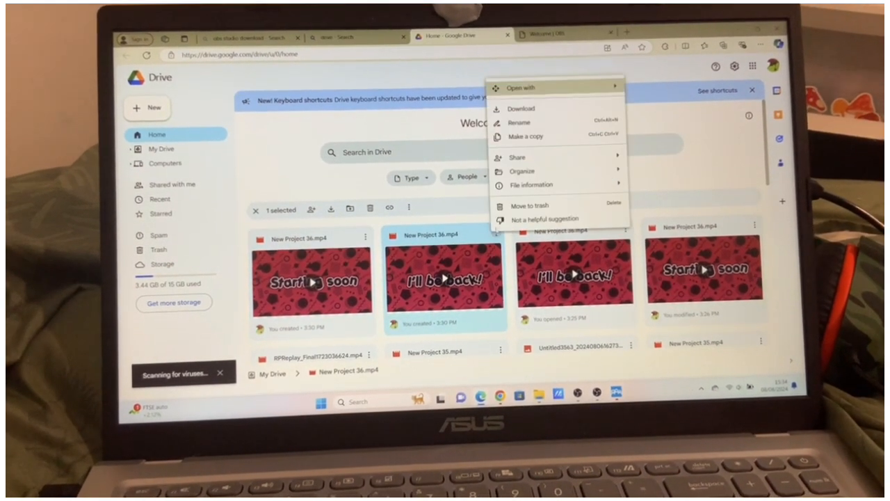
pyautogui.click(521, 108)
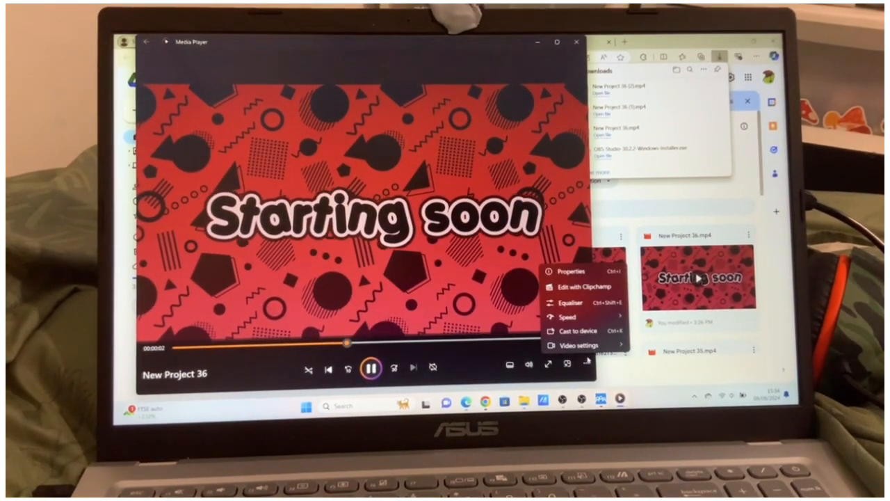
# - Open the Starting soon clip's file location from its Media Player properties
pyautogui.click(571, 271)
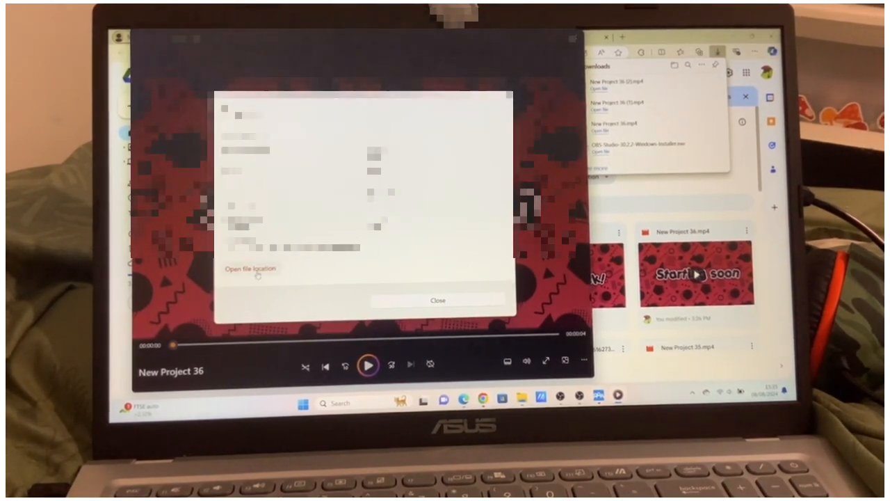
pyautogui.click(251, 268)
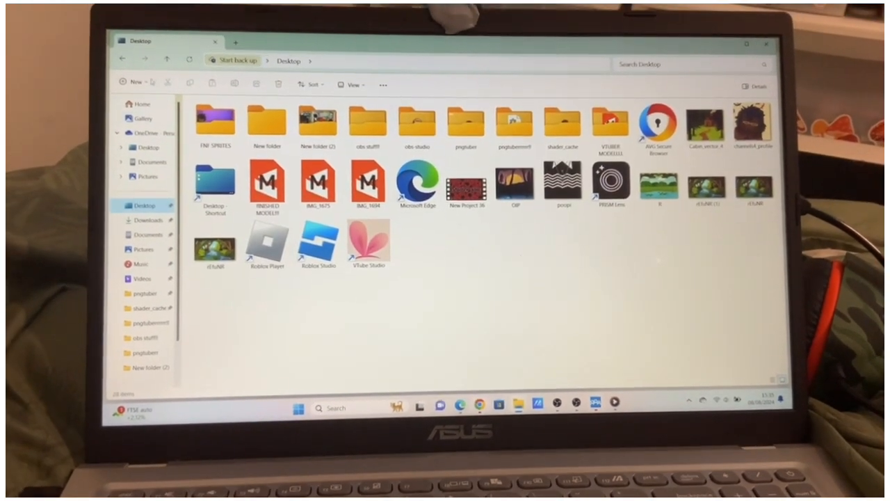
# - Browse the Desktop folder in File Explorer to find New Project 36
pyautogui.click(132, 74)
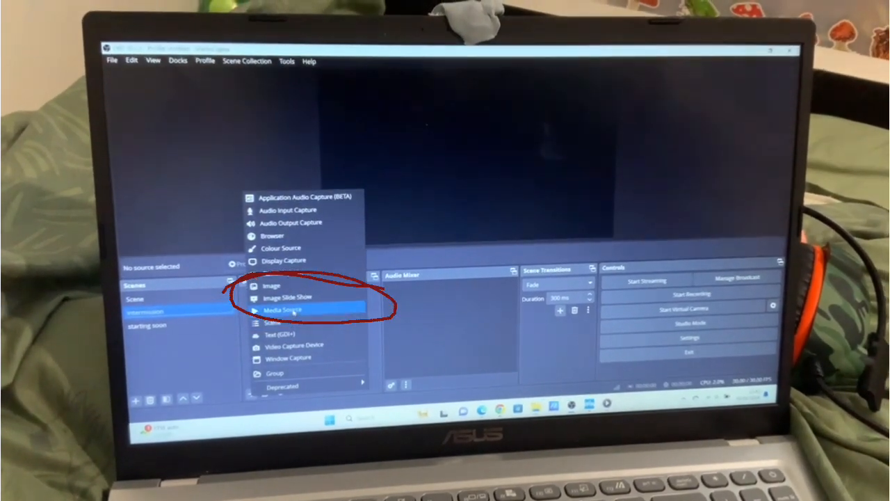
# - Add a looping media source video to Intermission, then begin a source for starting soon
pyautogui.click(288, 308)
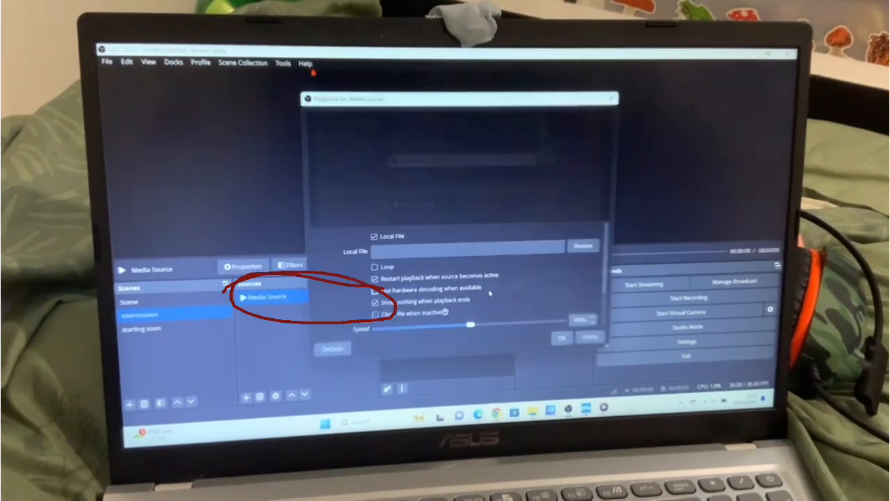
pyautogui.click(581, 245)
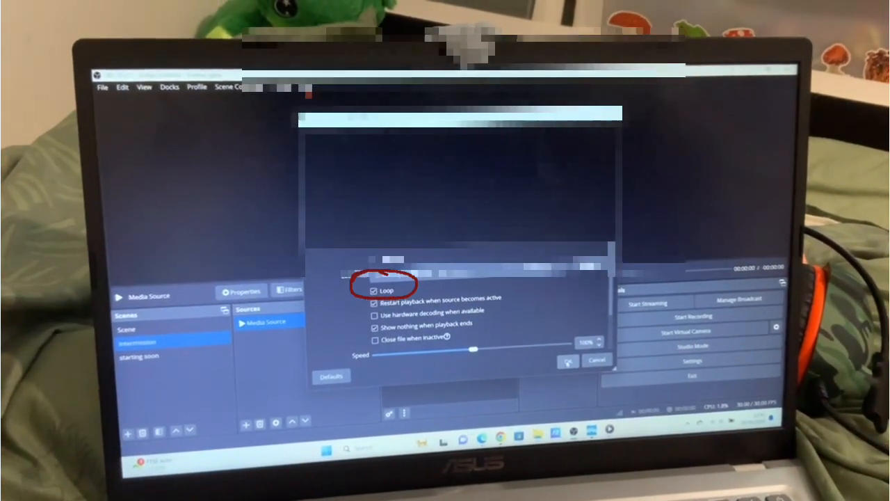
pyautogui.click(567, 359)
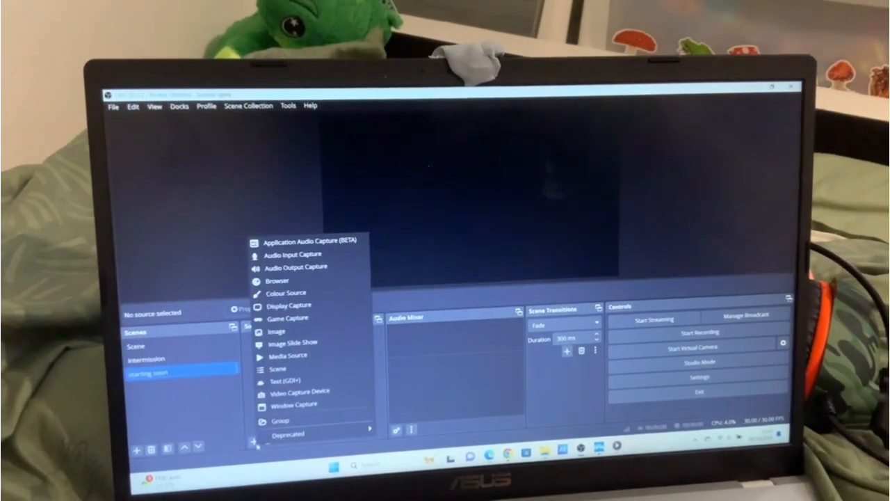
pyautogui.click(285, 355)
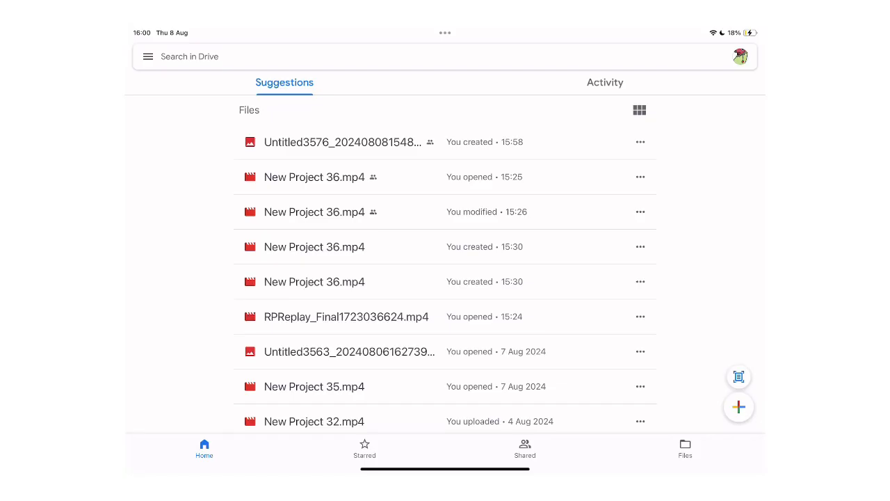
# - Open the options for the newest Untitled layout image in Google Drive
pyautogui.click(738, 407)
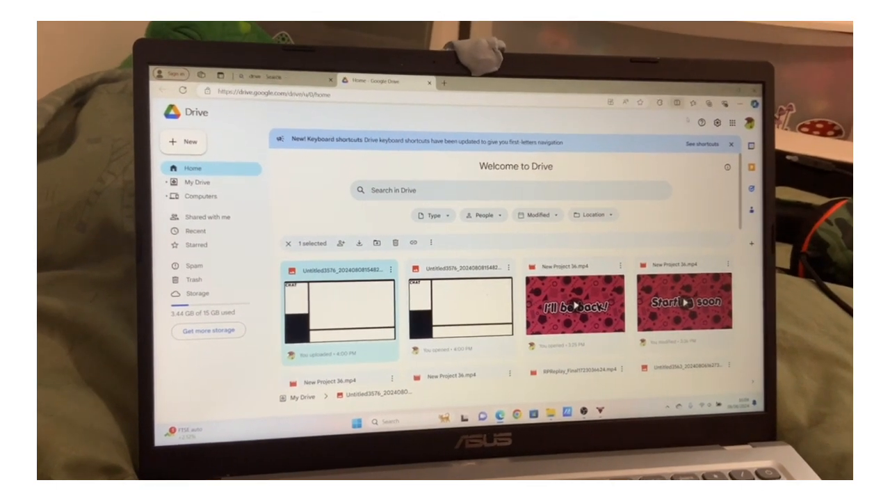
# - Download the Untitled3576 CHAT layout image from Google Drive
pyautogui.click(723, 100)
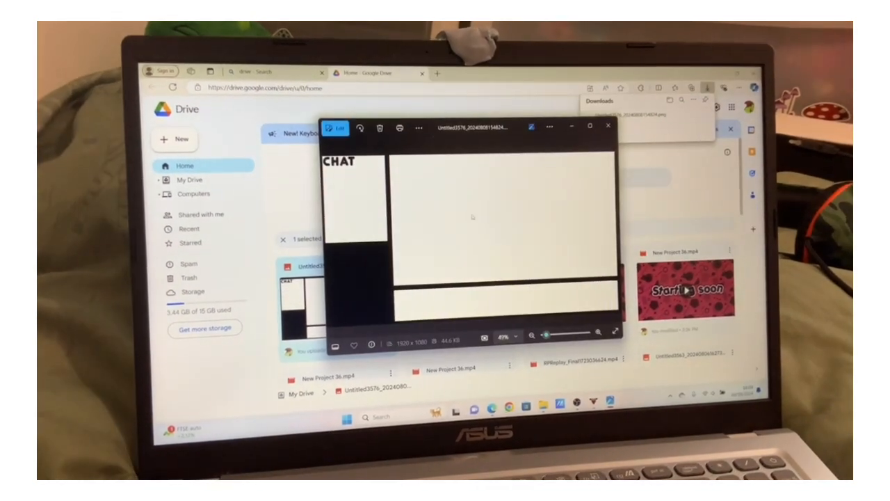
# - Save a copy of the Untitled3576 chat layout image into a Desktop folder
pyautogui.click(417, 129)
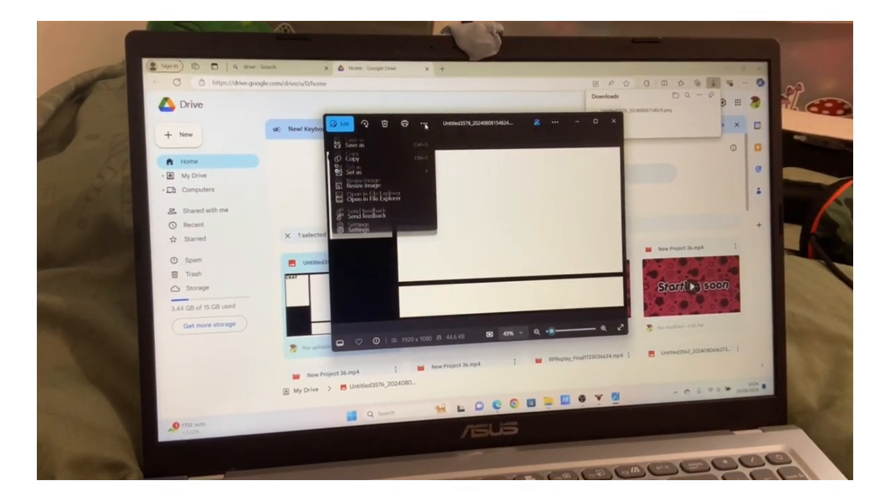
pyautogui.click(348, 136)
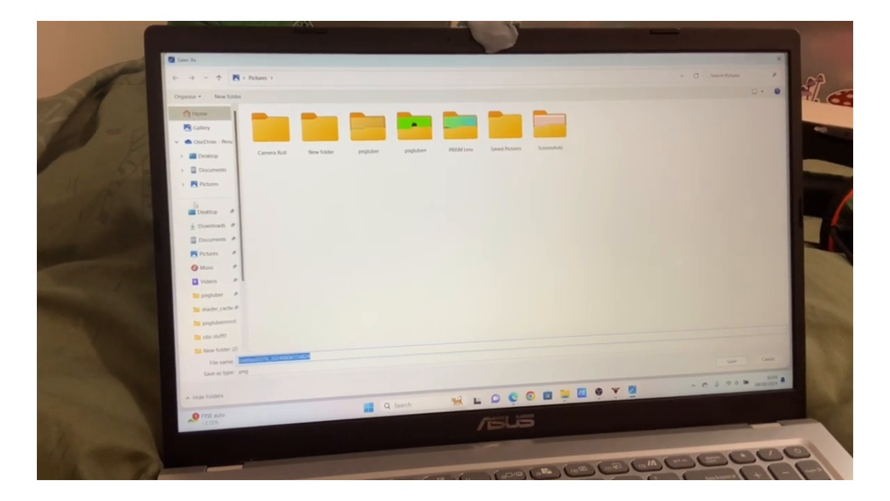
pyautogui.click(201, 211)
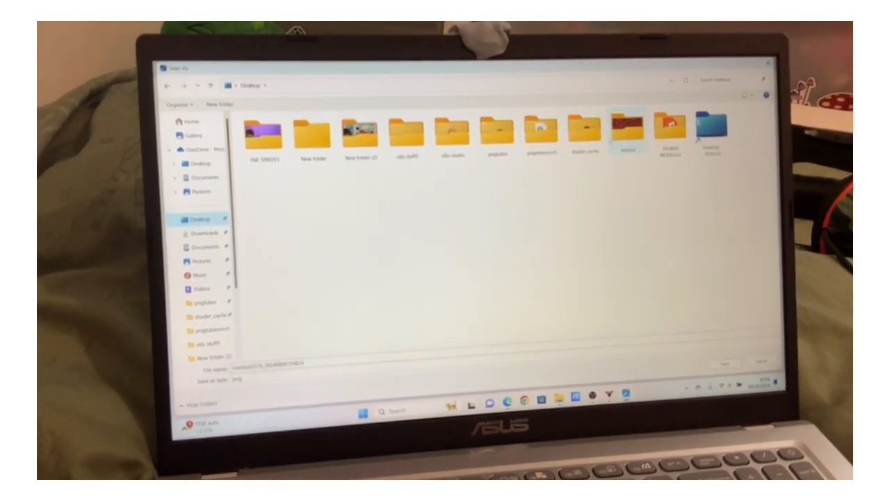
pyautogui.doubleClick(630, 125)
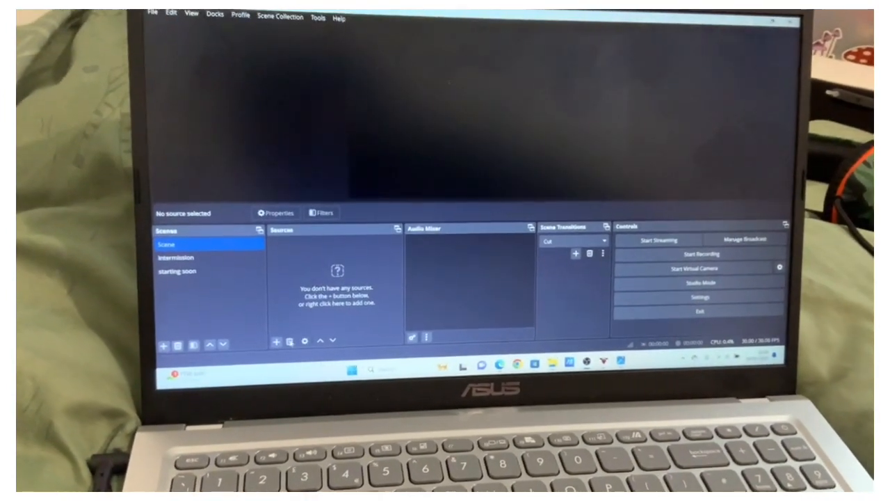
# - Add a new Image source to the default Scene, keeping Create new checked
pyautogui.click(277, 340)
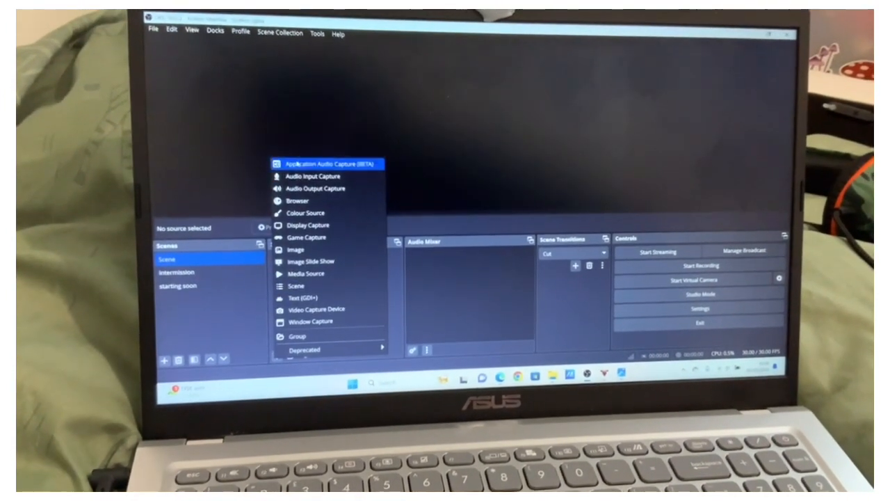
pyautogui.moveTo(292, 249)
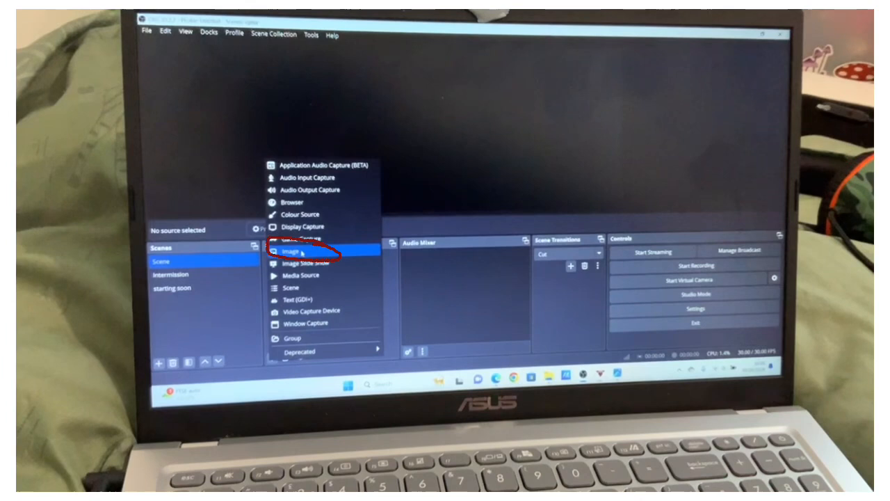
pyautogui.click(290, 251)
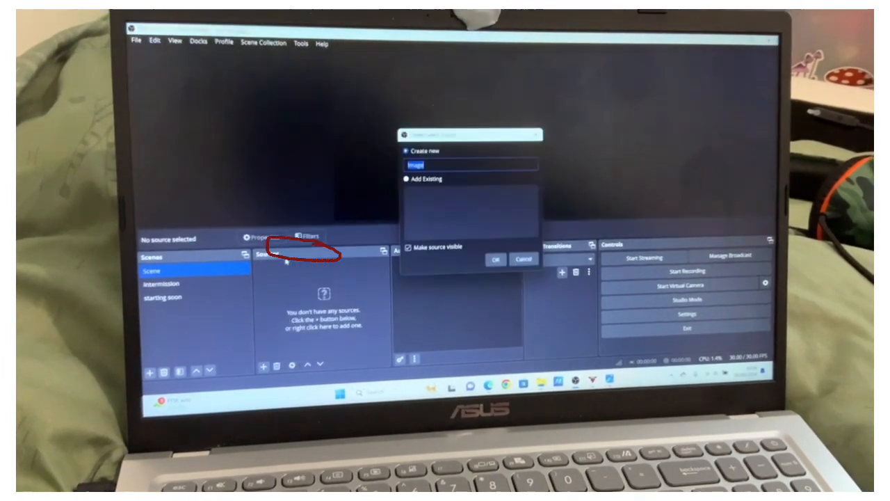
pyautogui.click(499, 258)
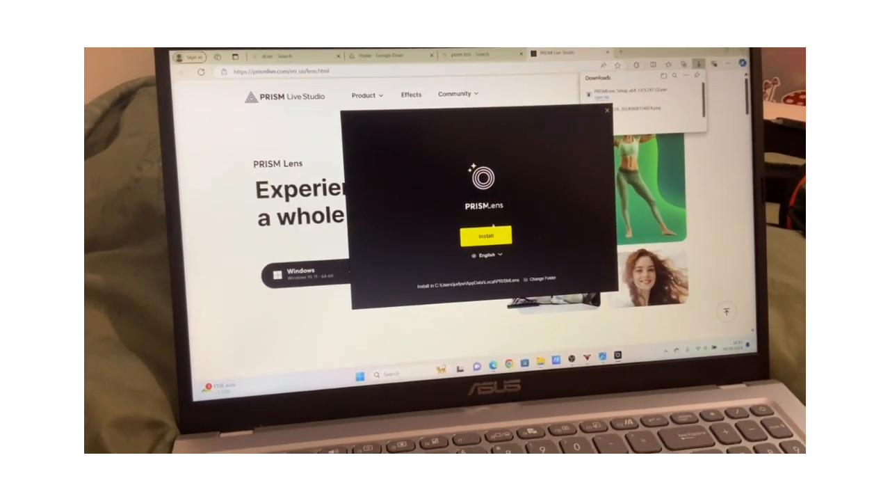
# - Start installing PRISM Lens from the opened setup window
pyautogui.click(485, 235)
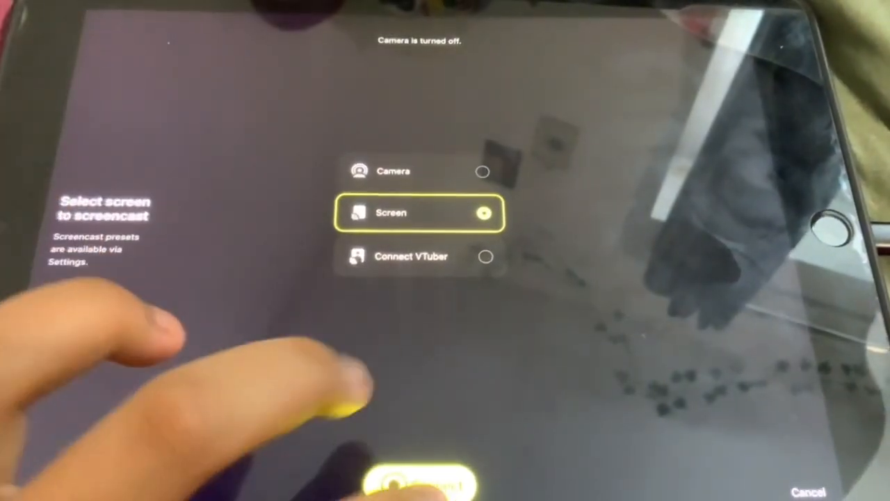
# - Choose Screen as the screencast source and start casting the tablet's display
pyautogui.click(417, 480)
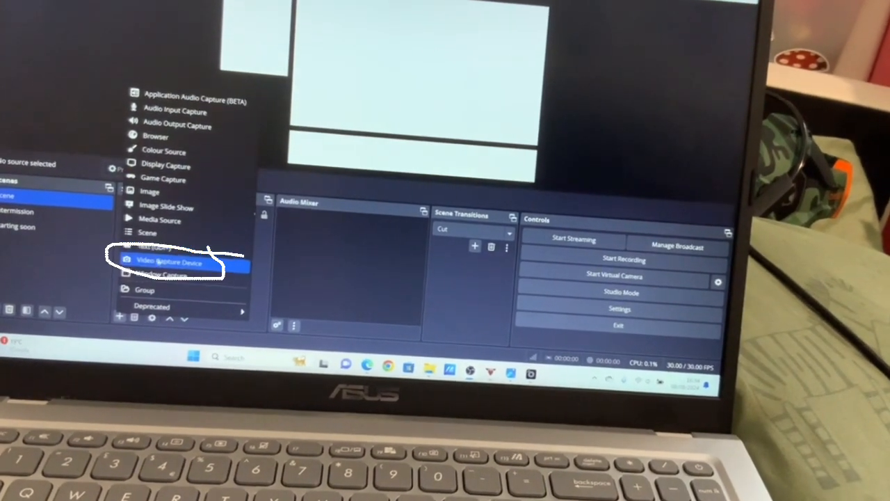
# - Create a Video Capture Device source using PRISM Lens 1 as its device
pyautogui.click(169, 261)
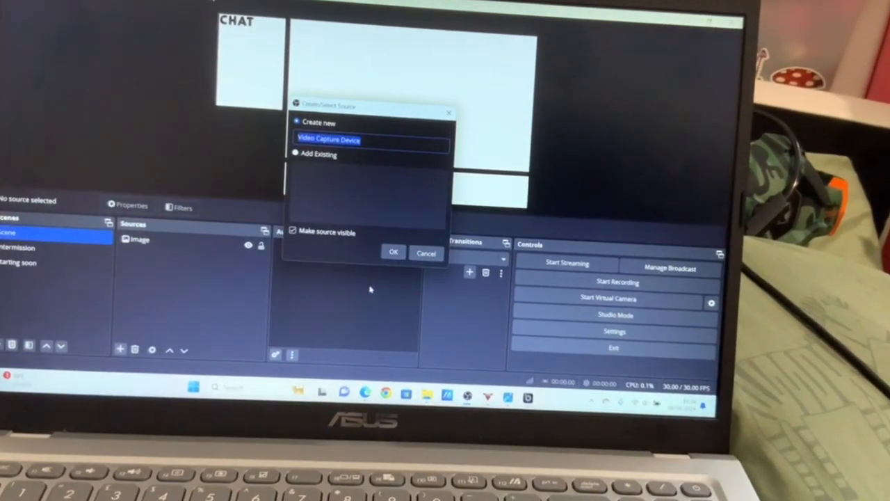
pyautogui.click(393, 253)
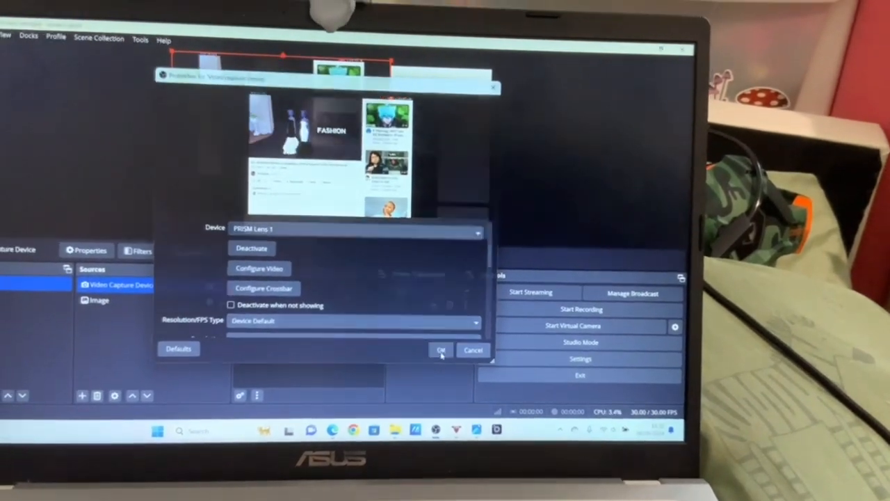
pyautogui.click(441, 349)
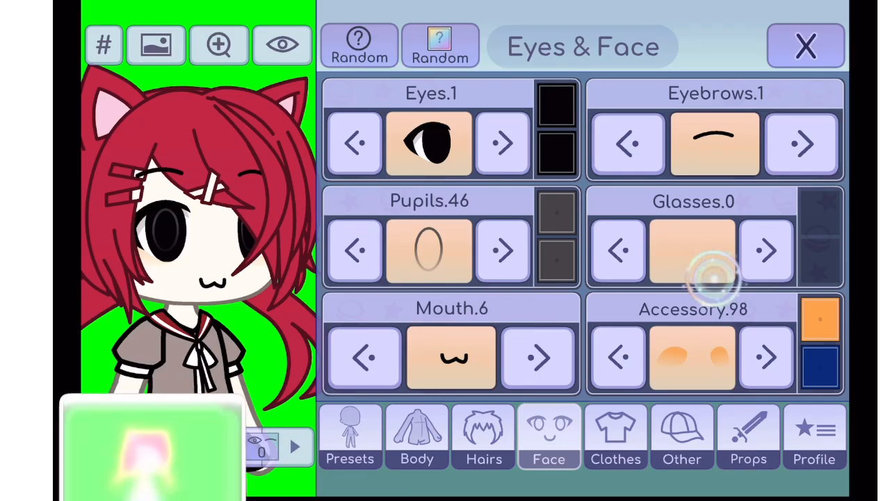
# - Adjust the character's Face options such as eyes, pupils and mouth in Gacha Life 2
pyautogui.click(451, 357)
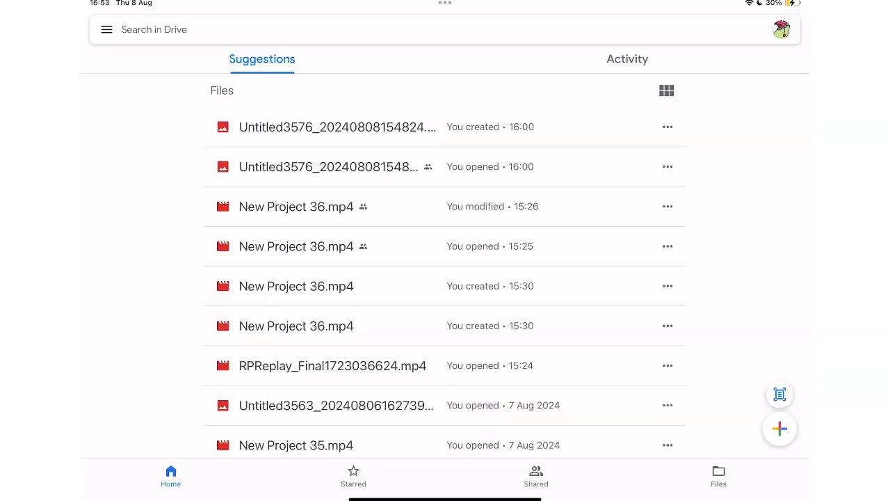
# - Download the Untitled3577 character image from Google Drive and open it in Photos
pyautogui.click(779, 428)
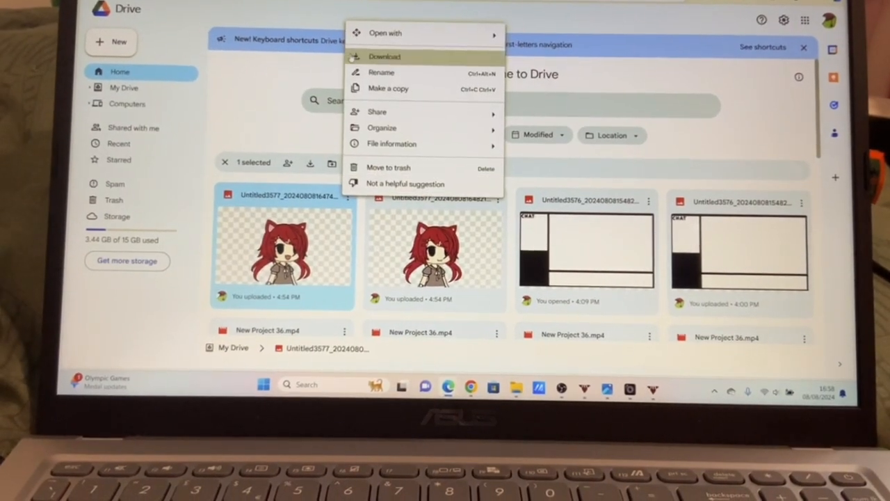
pyautogui.click(386, 57)
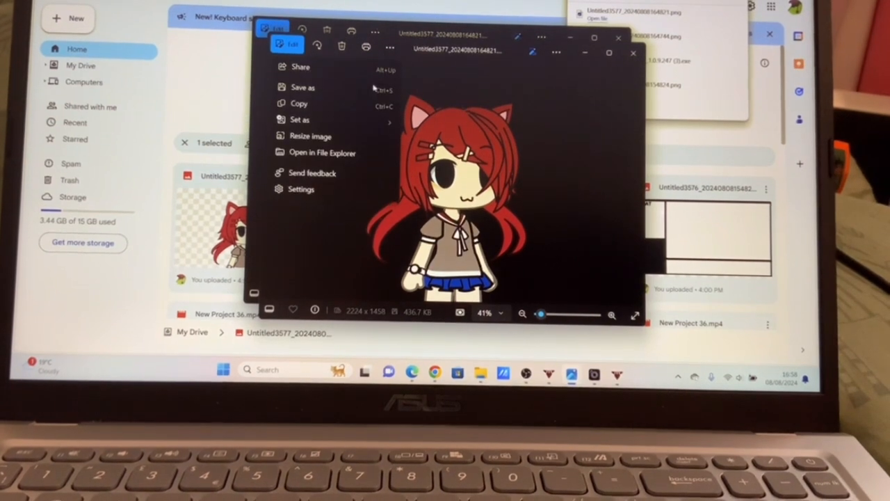
pyautogui.click(302, 87)
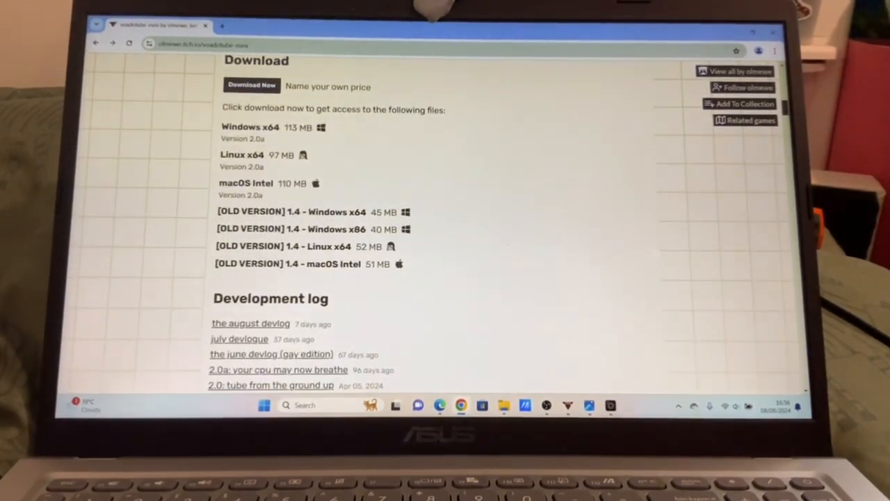
# - Get veadotube mini from itch.io free, skipping payment and answering the consent popup
pyautogui.scroll(3)
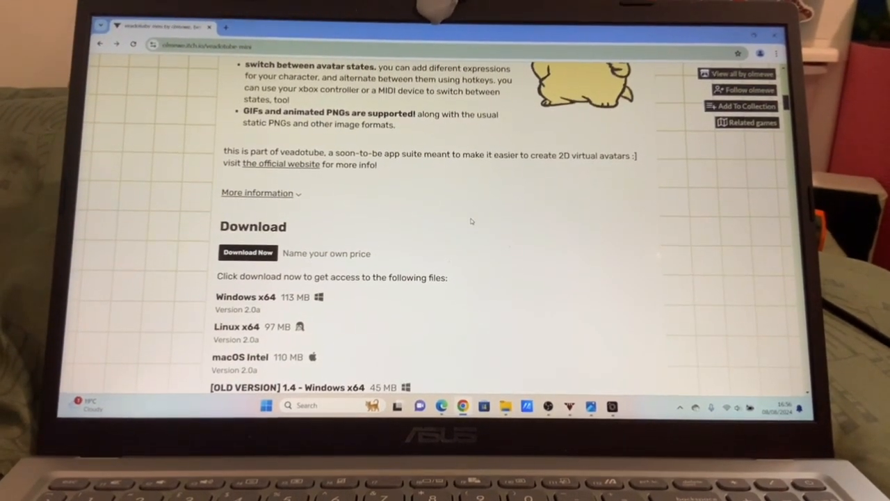
pyautogui.click(247, 253)
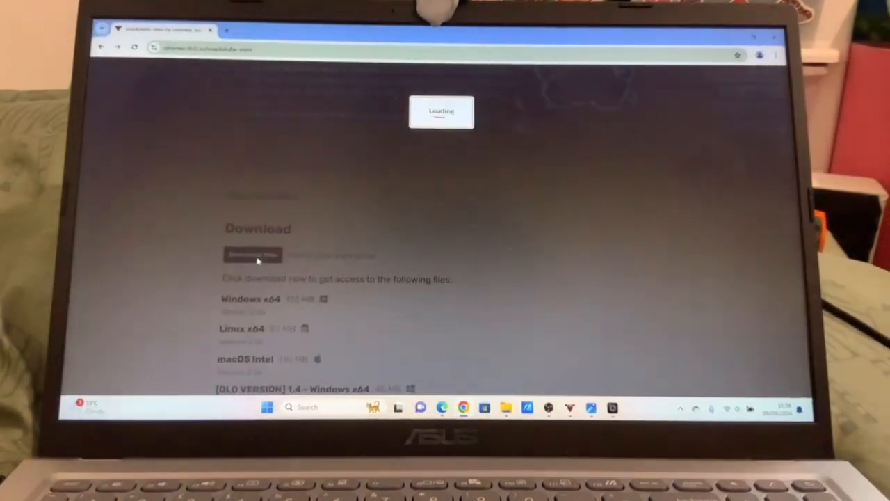
pyautogui.click(252, 254)
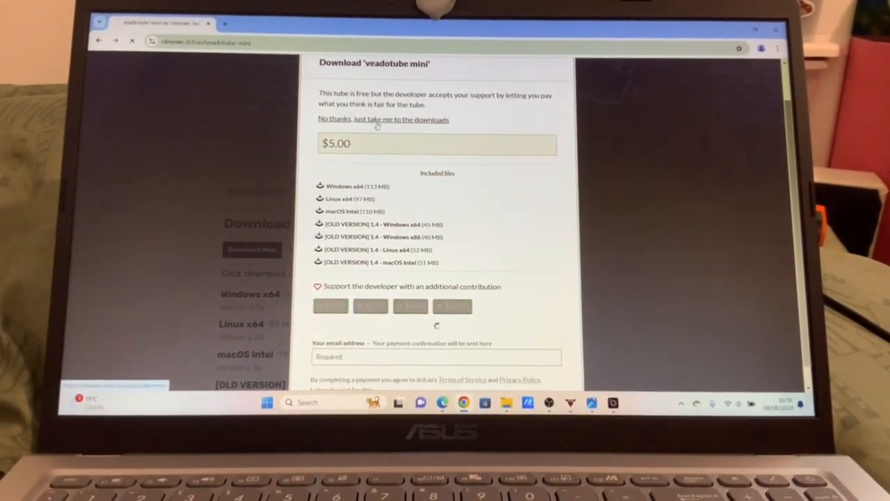
pyautogui.click(383, 119)
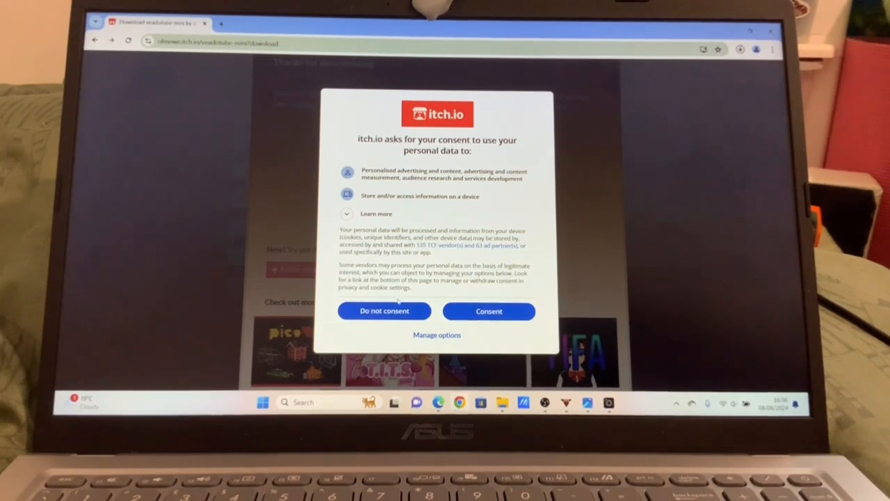
pyautogui.click(489, 311)
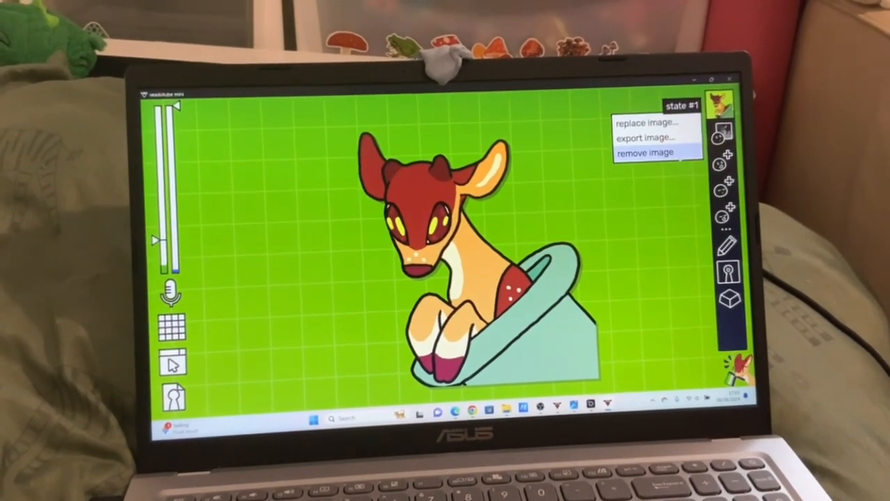
# - Swap state #1's deer avatar for the Untitled3577 PNG from Desktop > tutorial
pyautogui.click(648, 153)
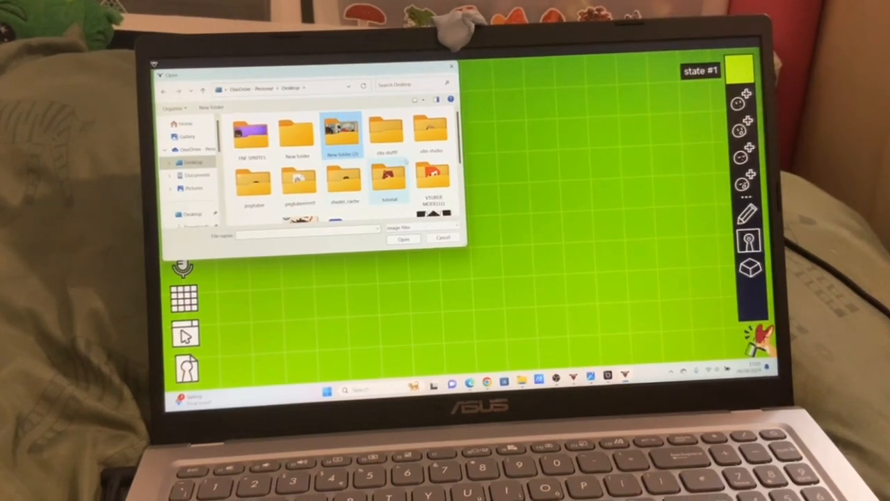
pyautogui.scroll(-3)
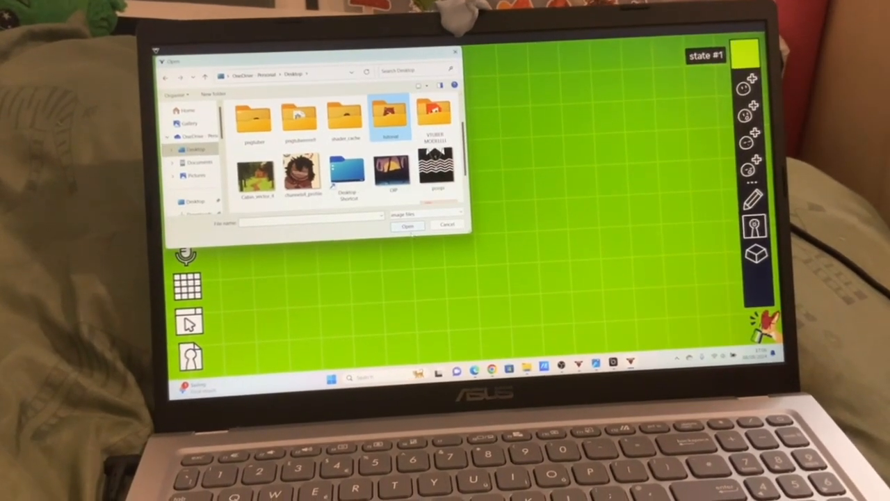
pyautogui.doubleClick(390, 115)
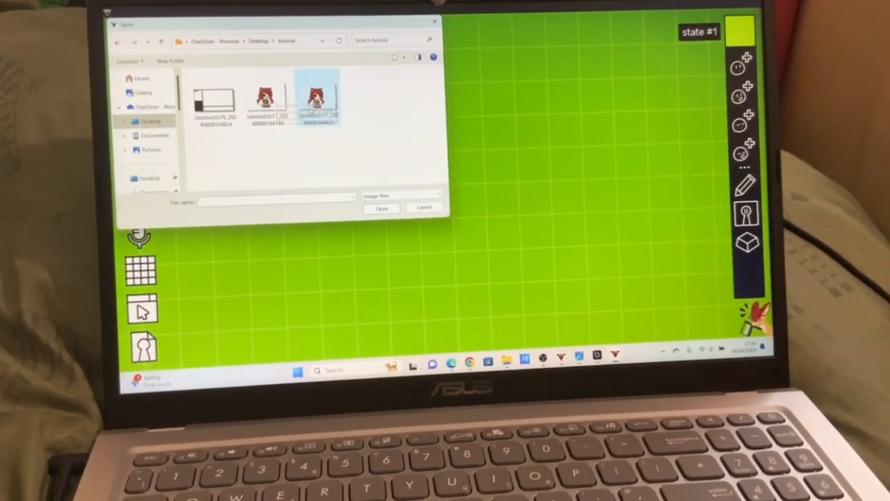
pyautogui.click(381, 208)
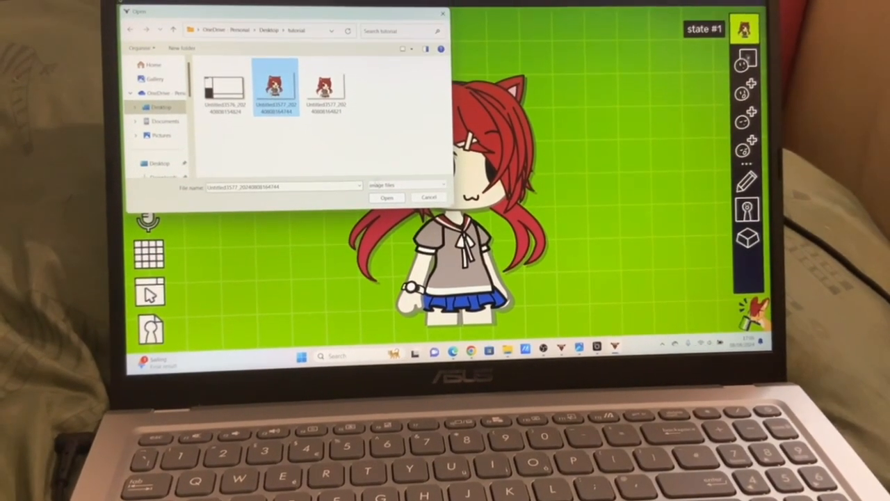
pyautogui.click(388, 197)
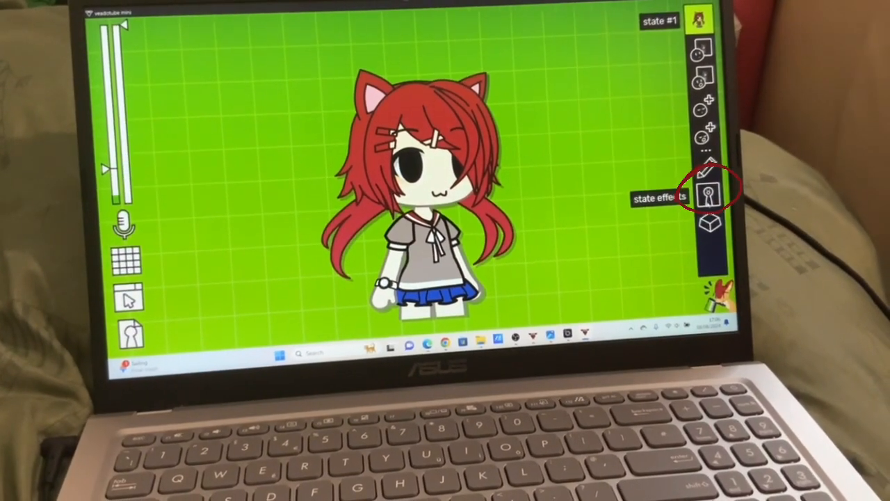
# - Enable the jump effect for closed mouth and toggle the background grid
pyautogui.click(707, 195)
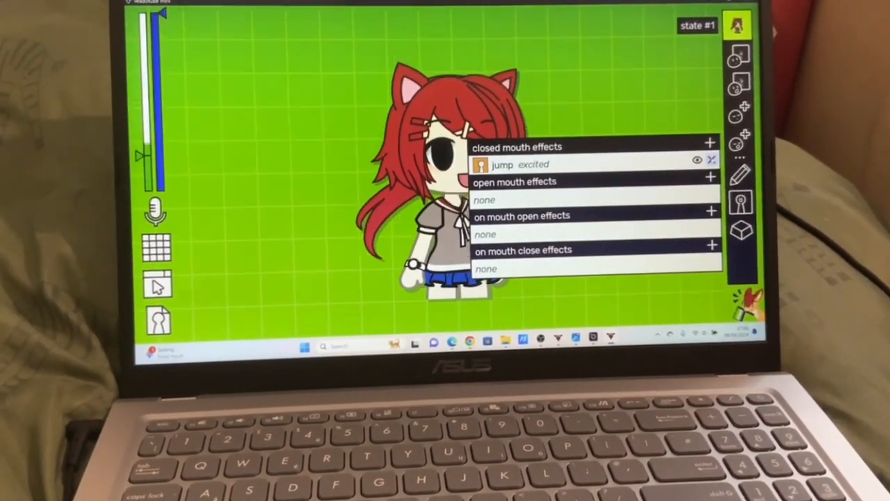
pyautogui.click(710, 178)
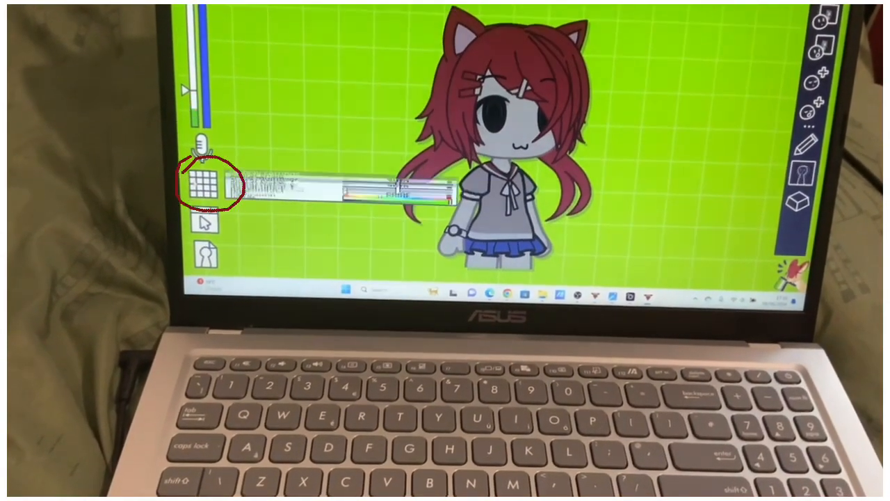
pyautogui.click(205, 185)
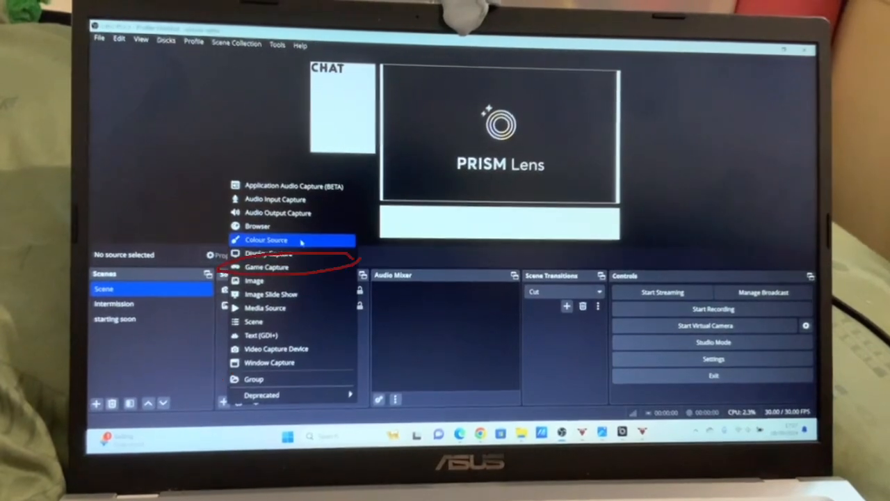
# - Add a Game Capture source set to capture the veadotube mini window
pyautogui.click(265, 266)
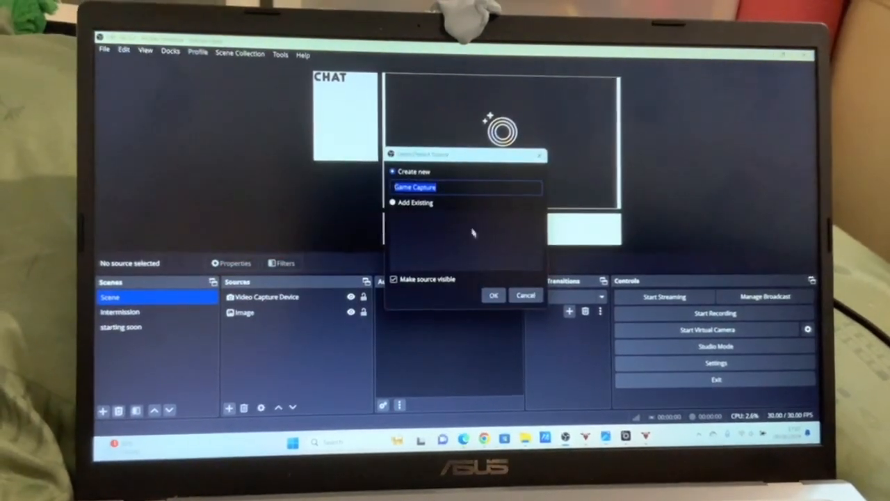
pyautogui.click(493, 294)
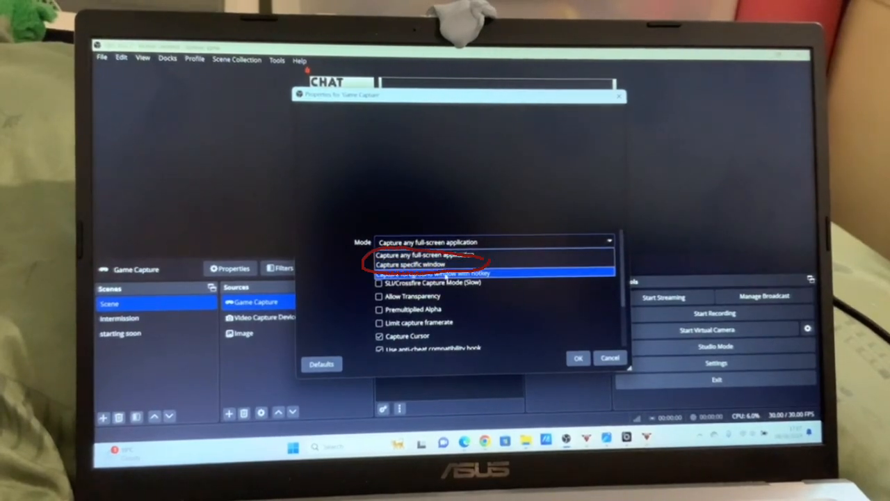
pyautogui.click(410, 263)
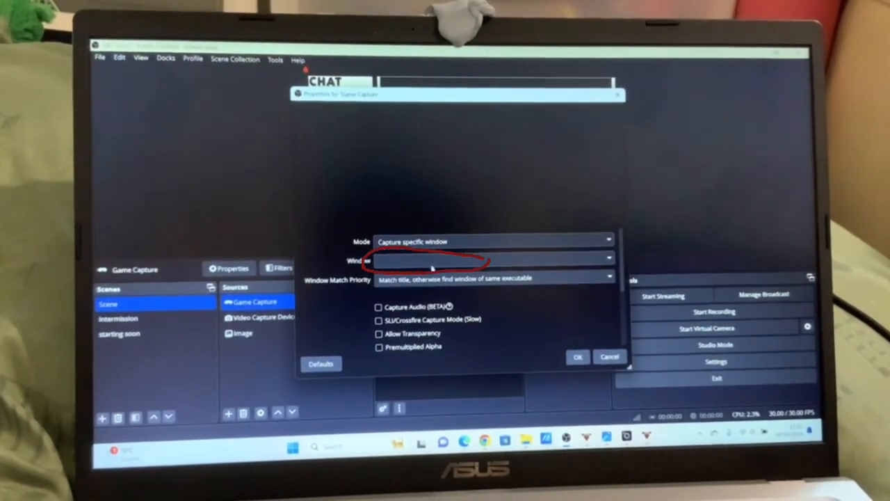
pyautogui.click(492, 258)
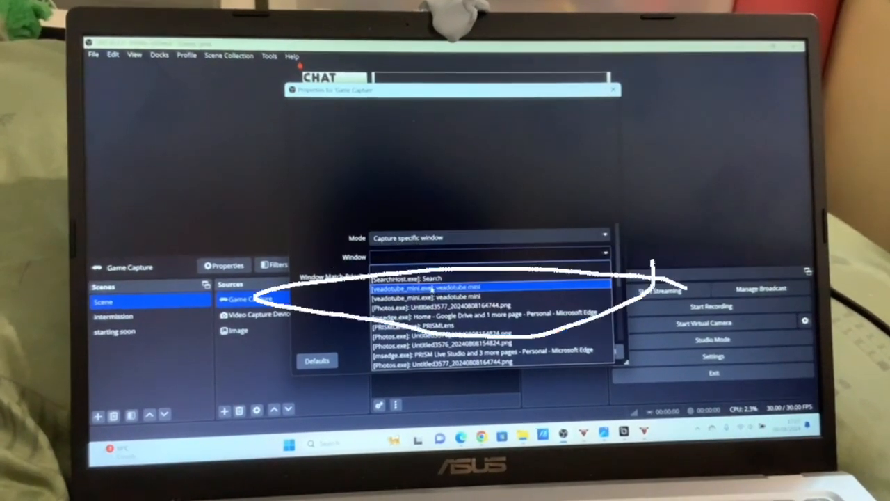
pyautogui.click(431, 286)
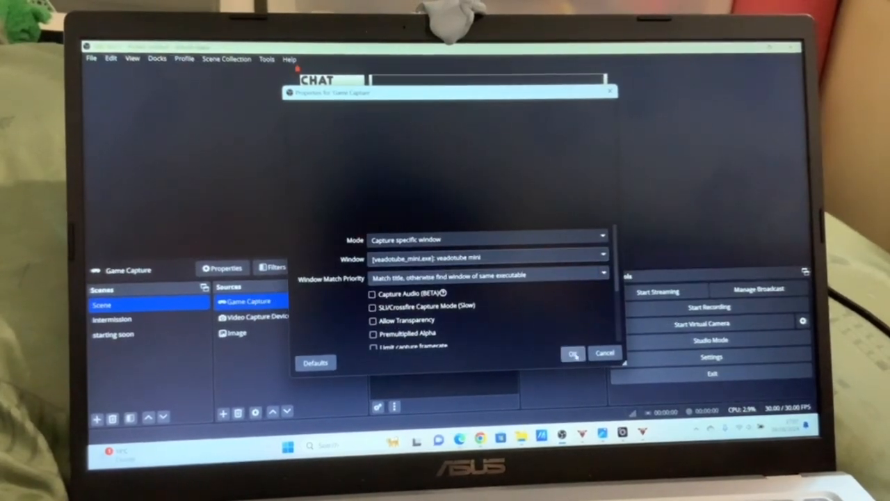
pyautogui.click(574, 353)
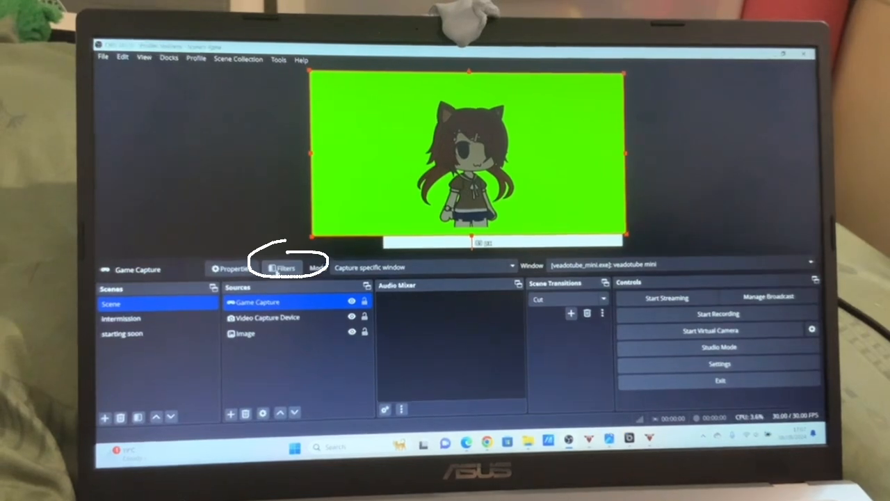
# - Add a Chroma Key filter with the Green key color to the Game Capture source
pyautogui.click(281, 267)
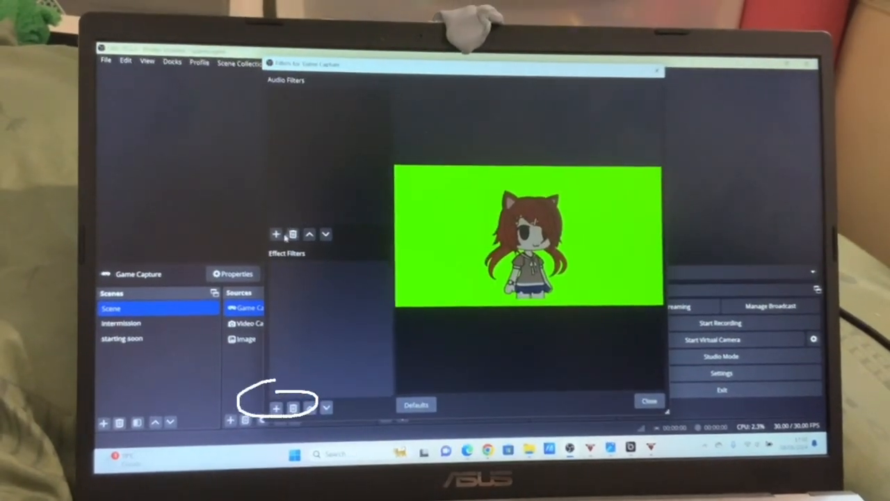
pyautogui.click(276, 233)
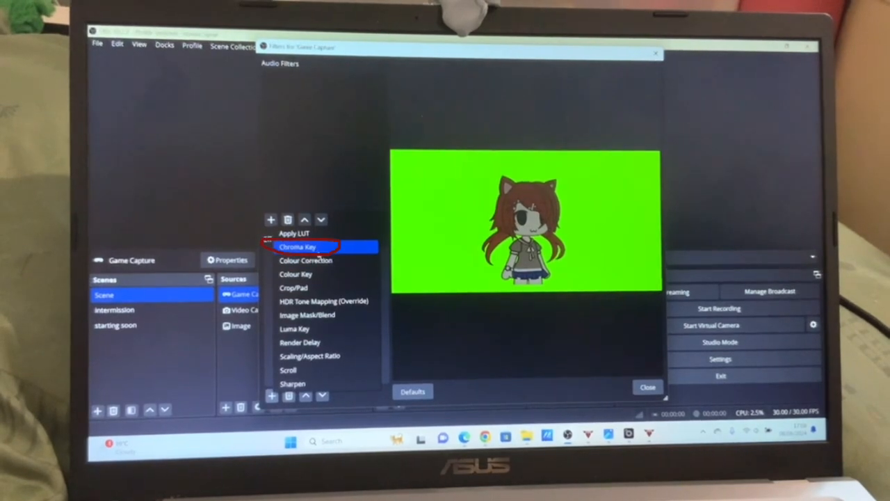
pyautogui.click(299, 247)
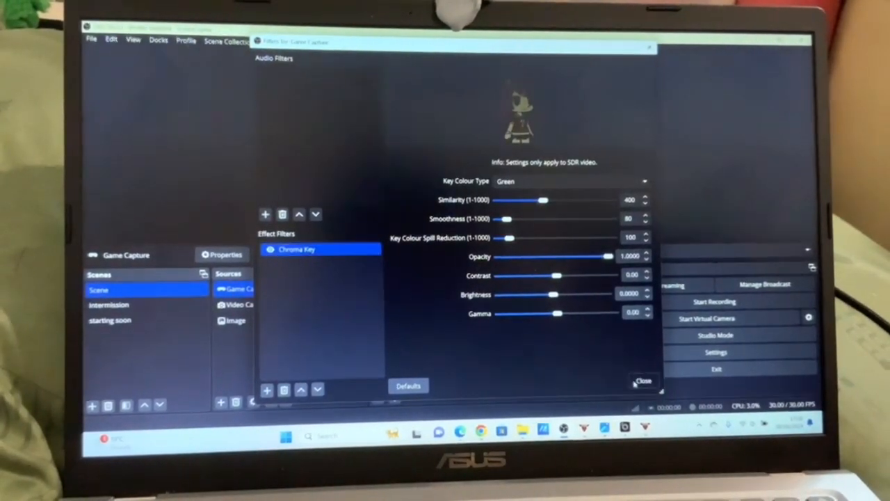
pyautogui.click(647, 382)
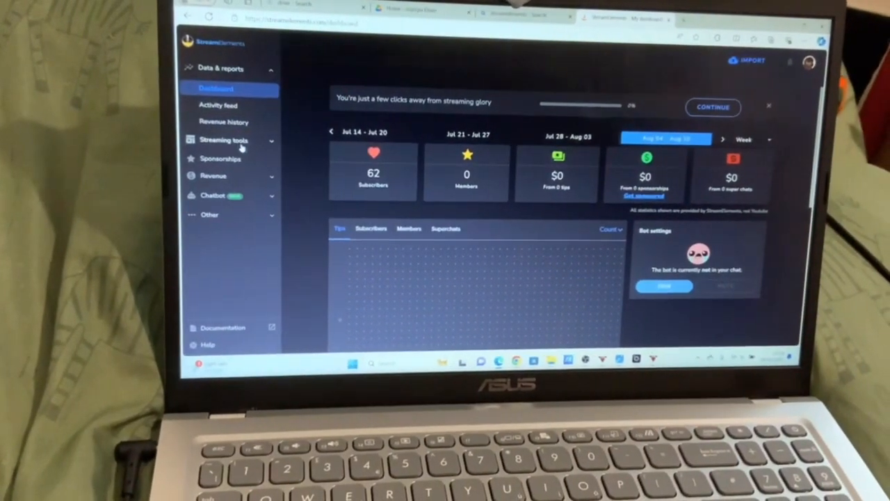
# - Start a new 1080p overlay from the StreamElements Streaming Tools overlays page
pyautogui.click(223, 140)
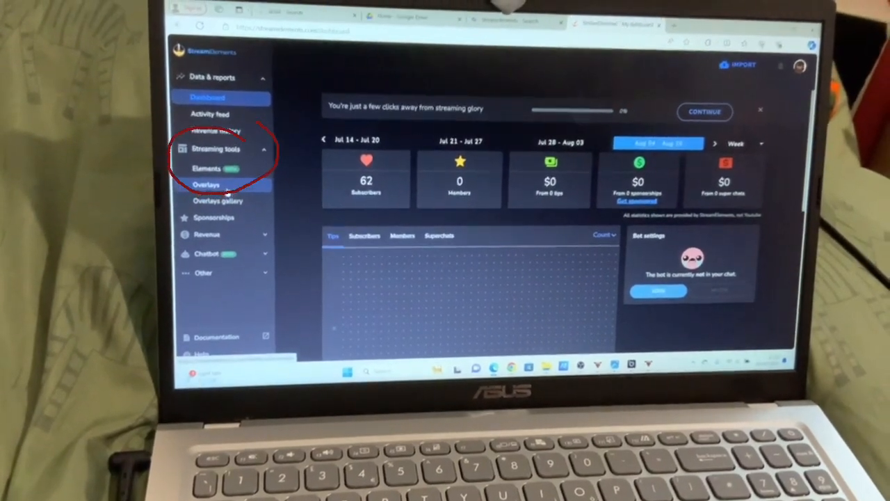
pyautogui.click(206, 184)
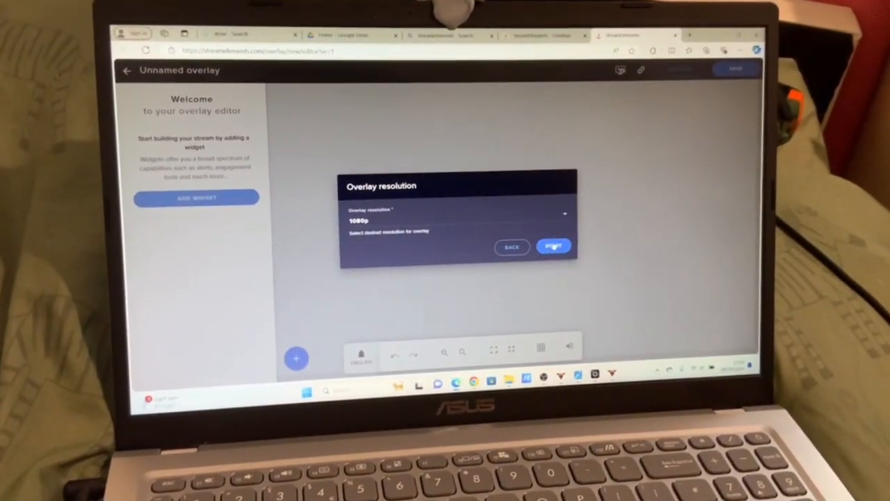
pyautogui.click(553, 247)
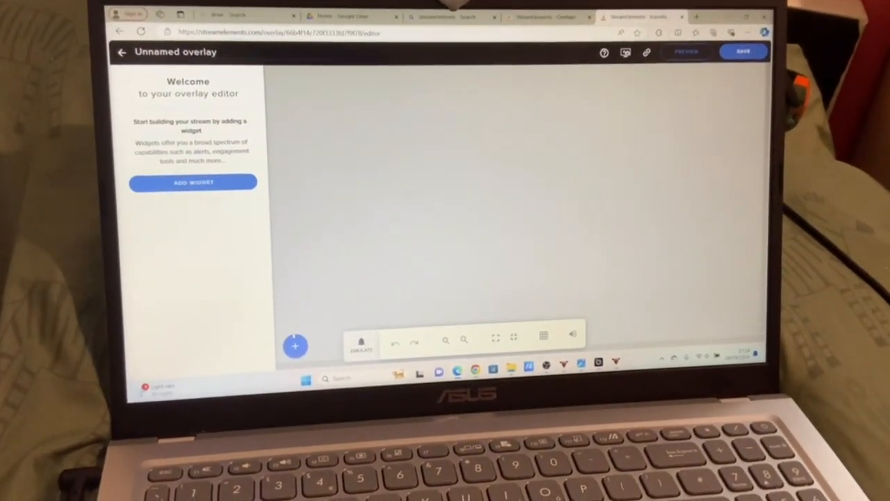
# - Add a chat widget with the Custom theme and copy the overlay link
pyautogui.click(192, 183)
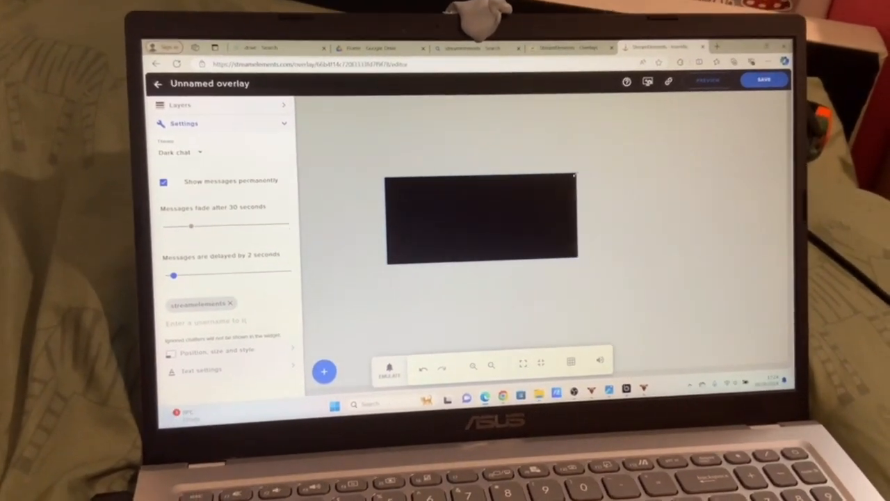
pyautogui.click(180, 152)
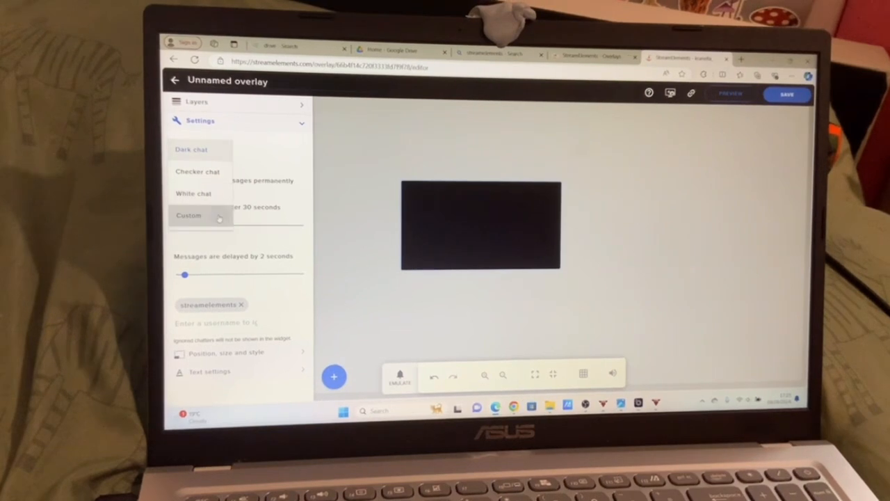
pyautogui.click(188, 216)
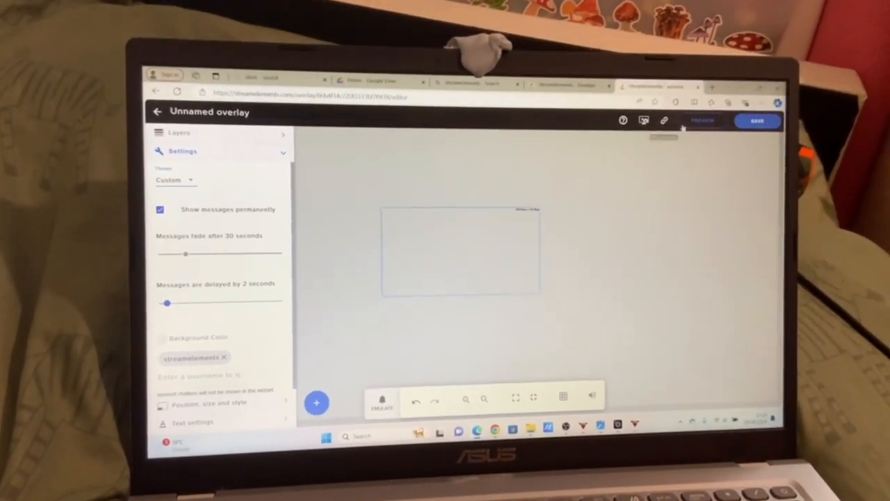
pyautogui.click(757, 122)
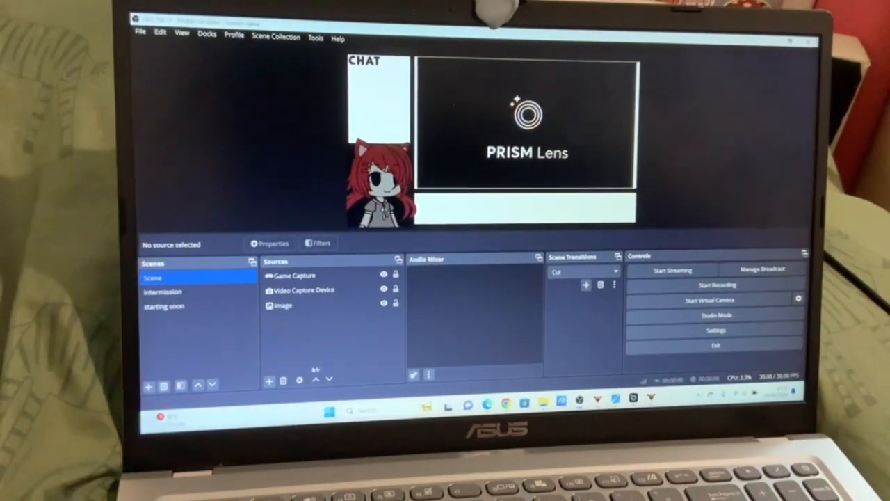
# - Add a Browser source pointing to the copied StreamElements chat overlay URL
pyautogui.click(268, 381)
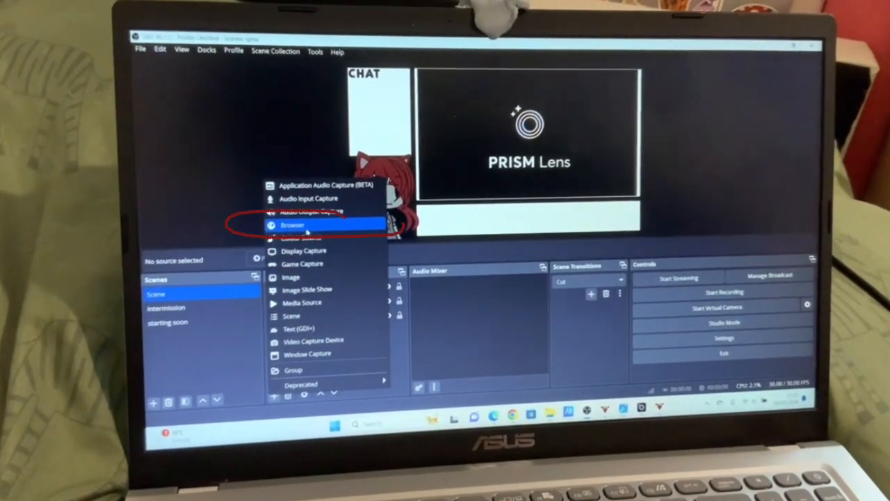
pyautogui.click(286, 225)
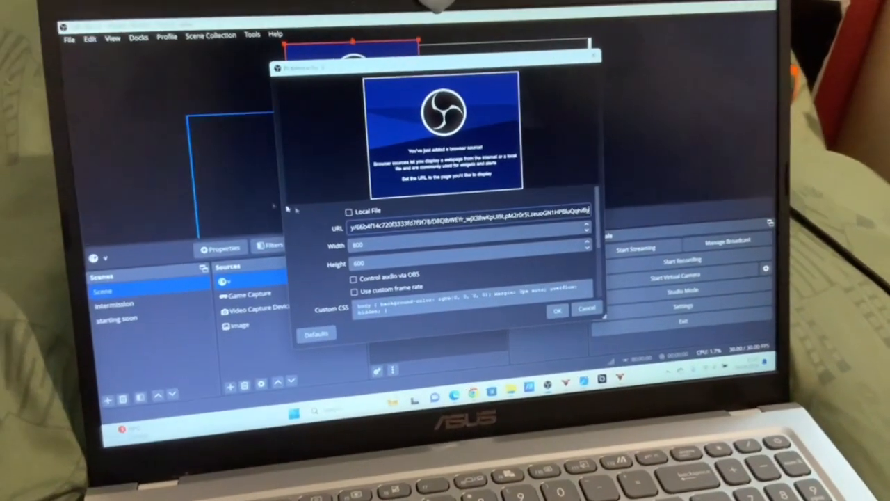
pyautogui.click(558, 308)
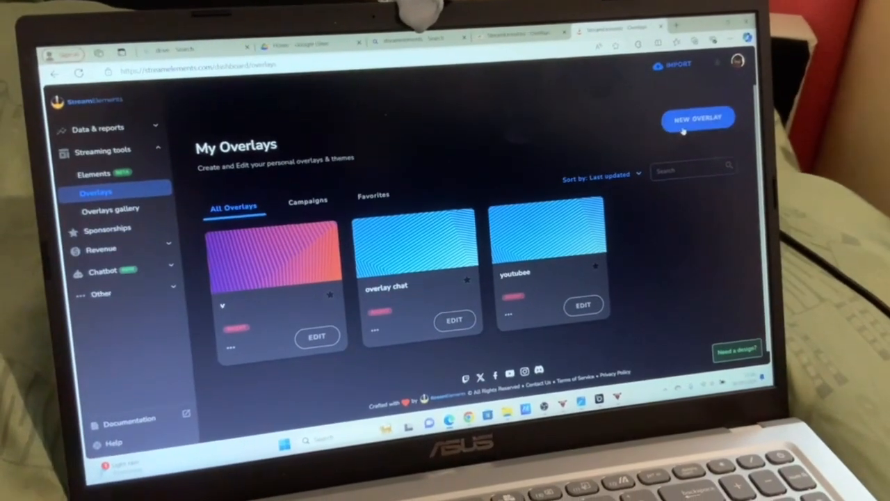
# - Build a new 1080p overlay with a Latest Subscriber label and save it
pyautogui.click(700, 117)
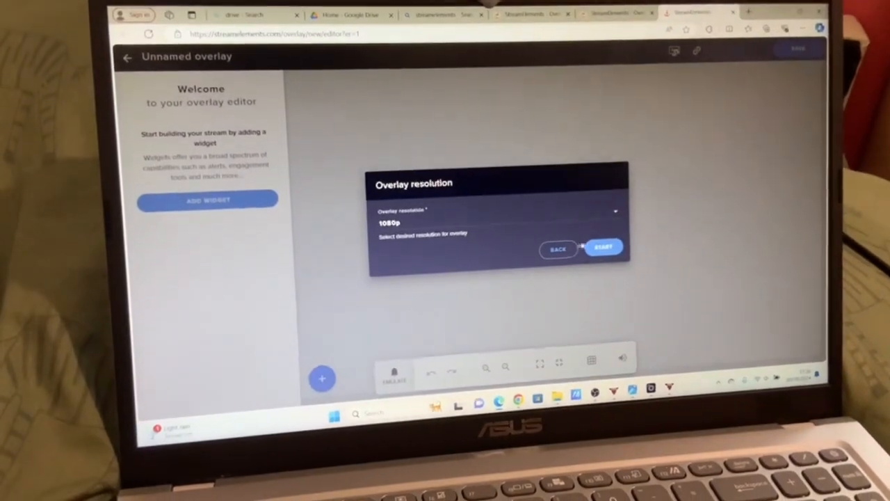
pyautogui.click(603, 247)
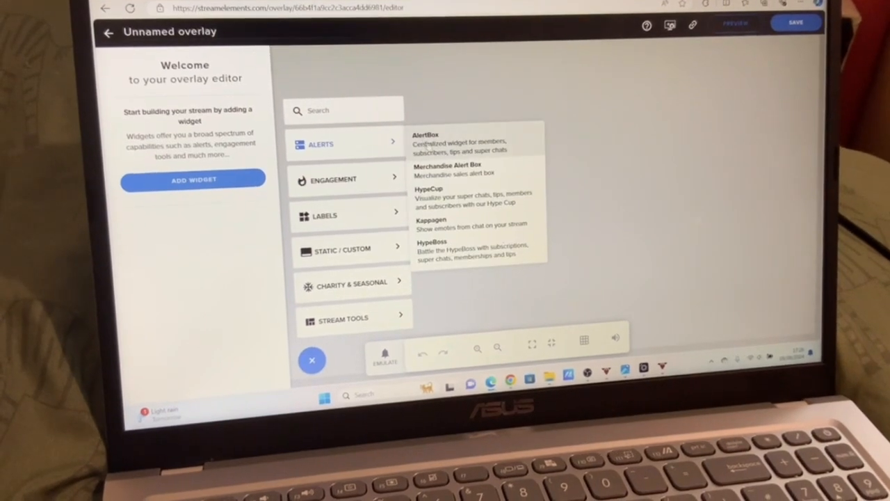
pyautogui.click(345, 215)
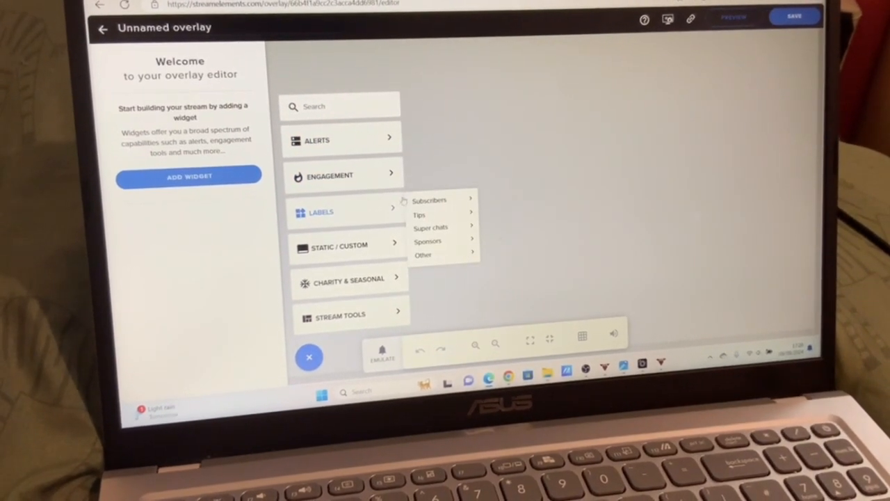
pyautogui.click(430, 200)
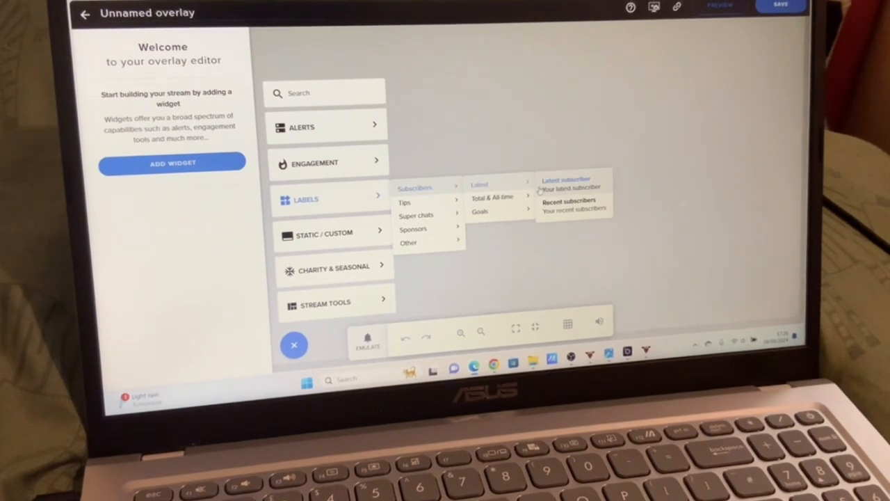
pyautogui.click(567, 178)
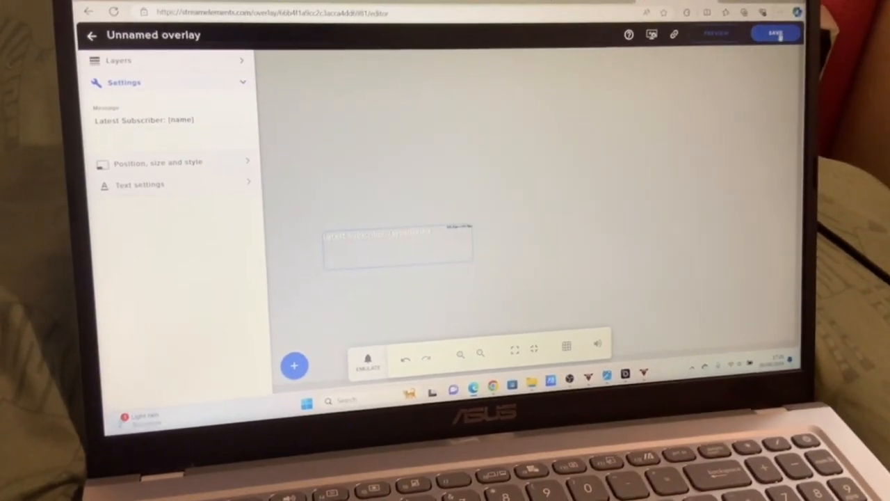
pyautogui.click(775, 33)
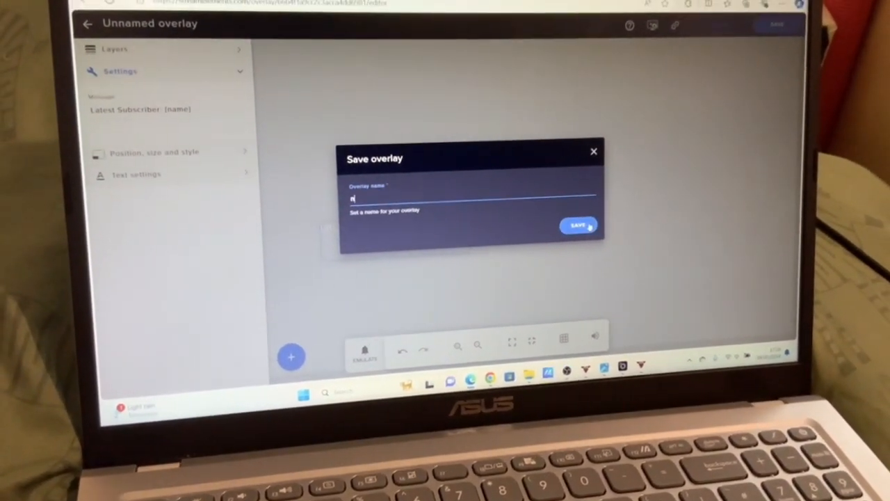
pyautogui.click(576, 224)
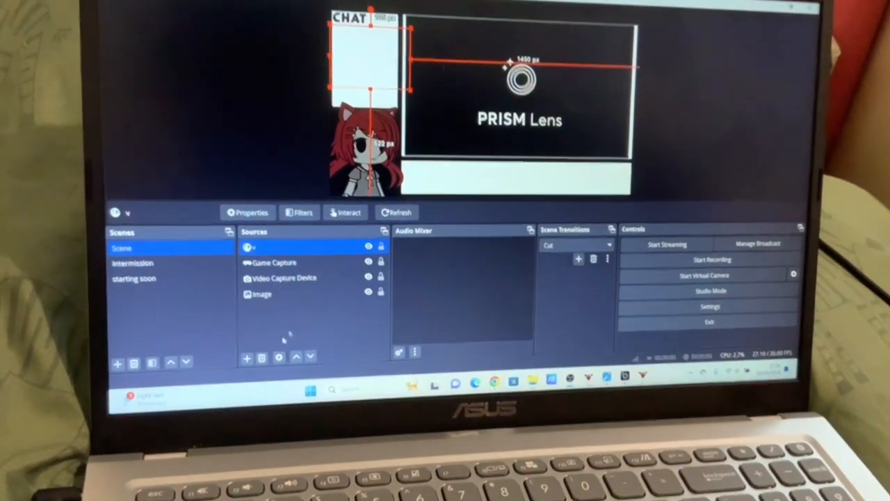
# - Add a second Browser source with the latest-subscriber overlay URL
pyautogui.click(247, 357)
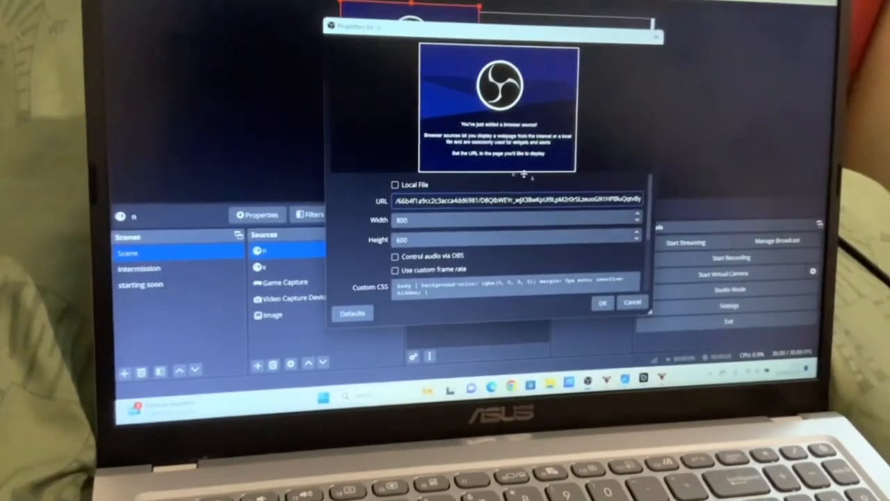
pyautogui.click(603, 301)
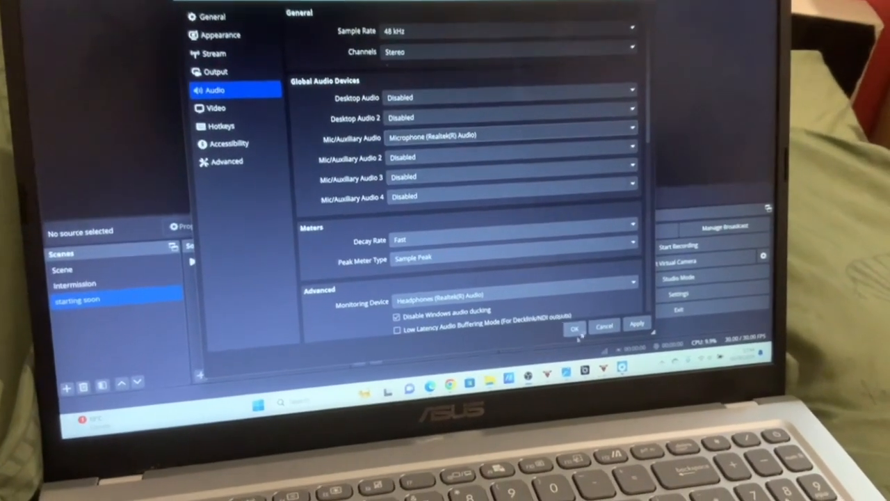
# - Set the monitoring device to Headphones and Mic/Aux to Monitor and Output
pyautogui.click(574, 327)
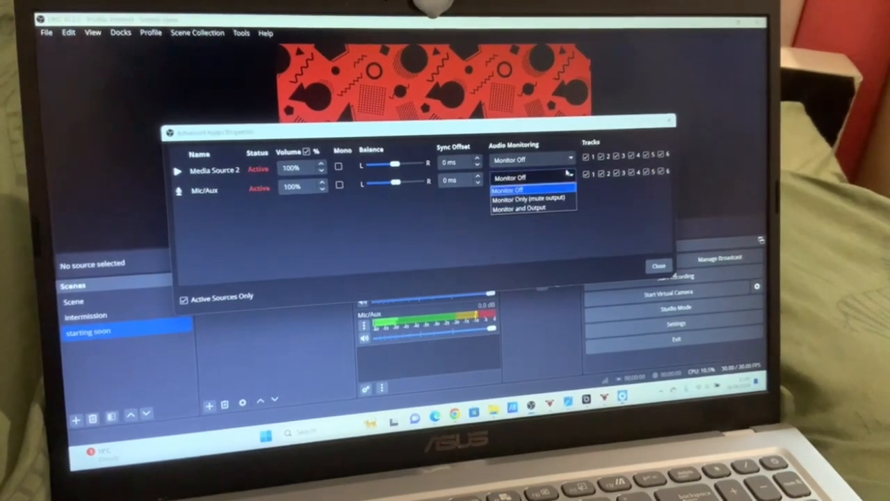
pyautogui.click(520, 209)
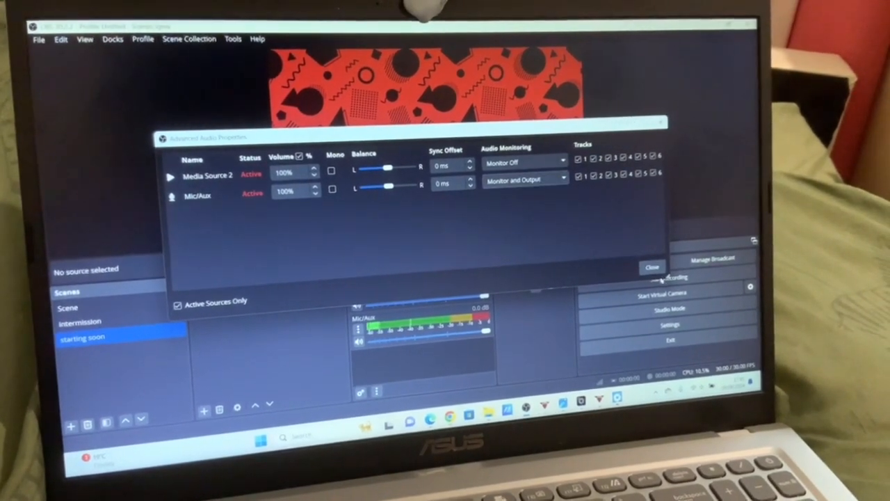
pyautogui.click(652, 267)
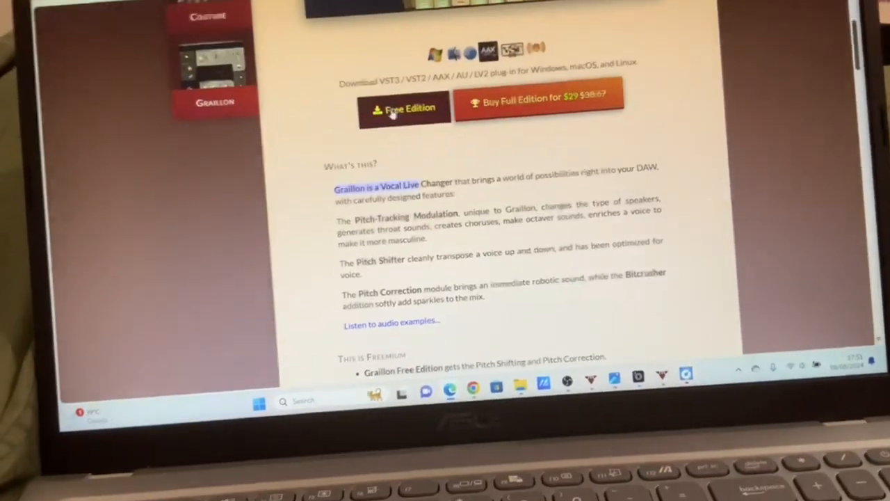
# - Download Graillon 2 Free Edition, extract it, and install with VST plug-ins selected
pyautogui.click(404, 108)
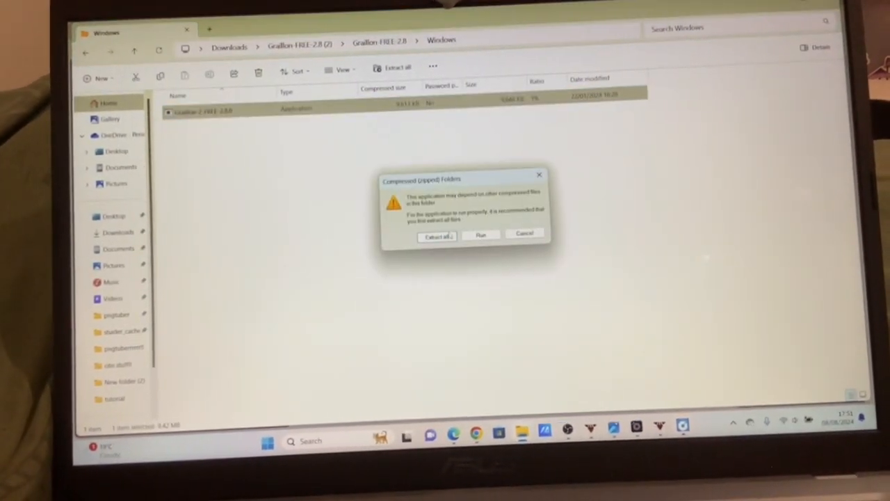
pyautogui.click(437, 234)
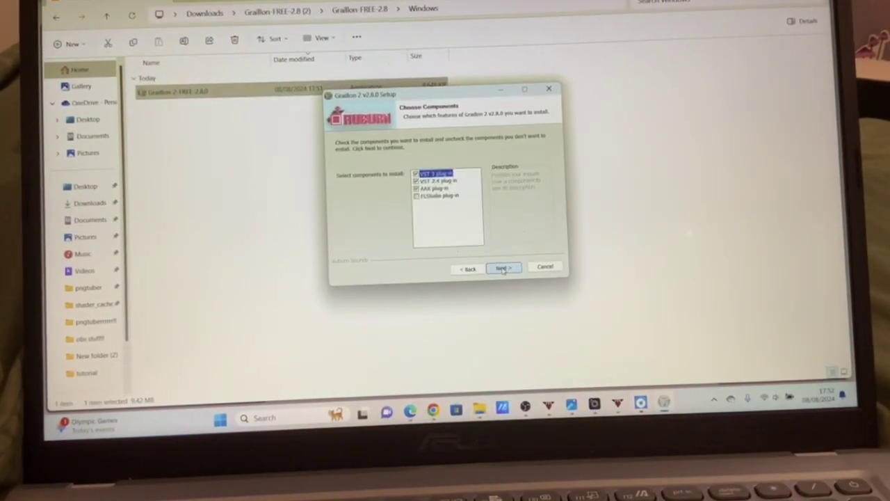
pyautogui.click(503, 267)
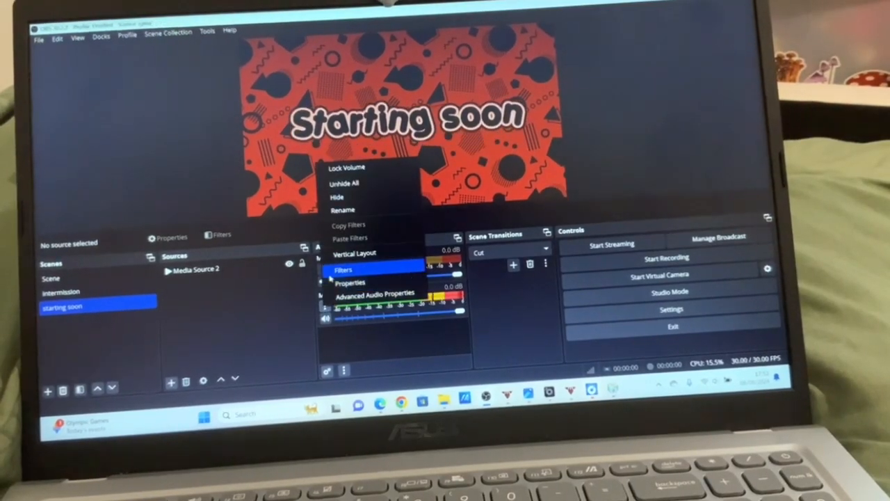
# - Add a VST 2.x Plug-in filter to Mic/Aux loaded with Graillon 2
pyautogui.click(343, 269)
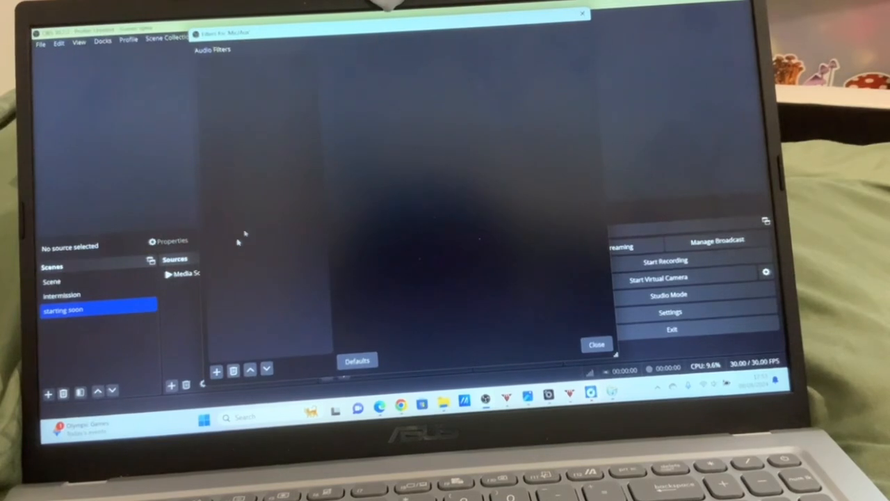
pyautogui.click(216, 370)
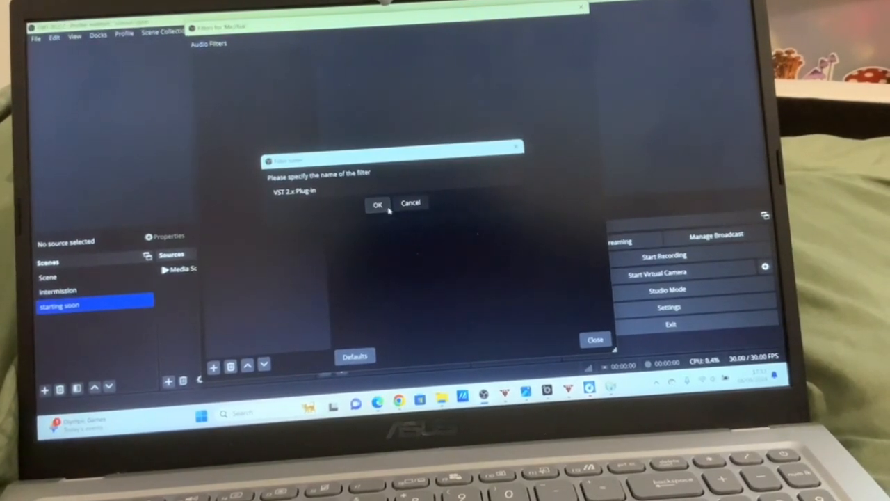
pyautogui.click(378, 203)
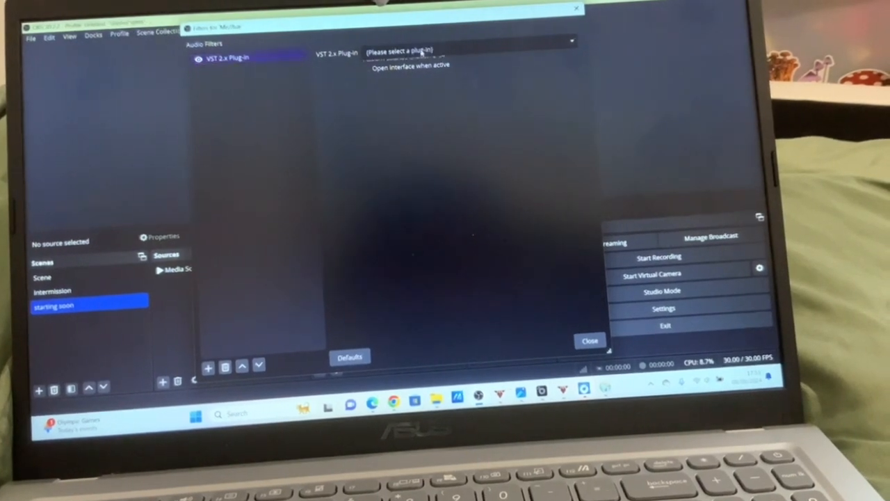
pyautogui.click(469, 46)
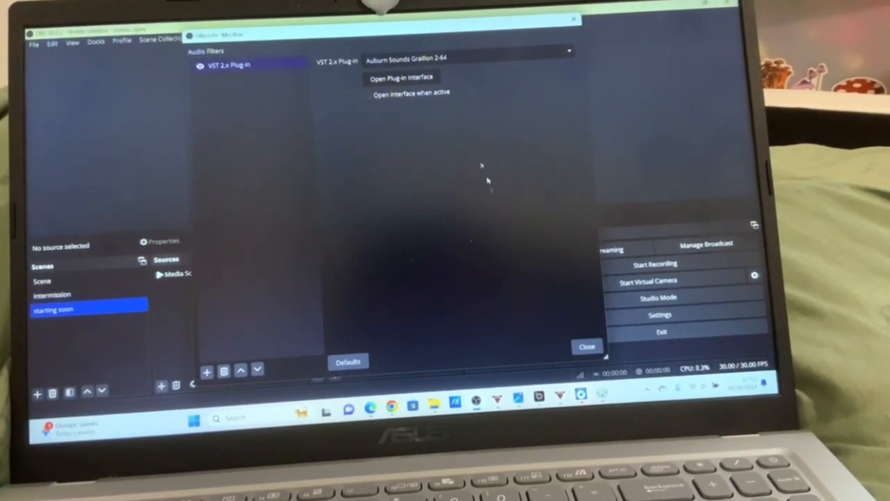
pyautogui.click(405, 76)
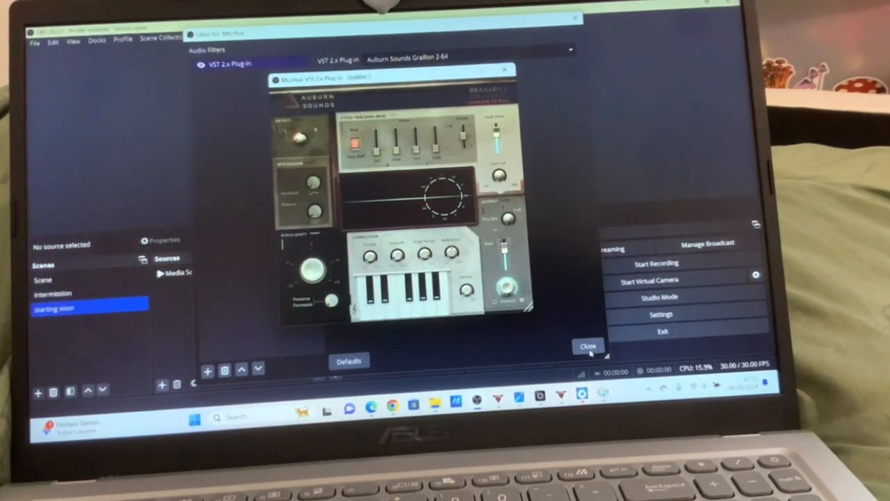
pyautogui.click(587, 346)
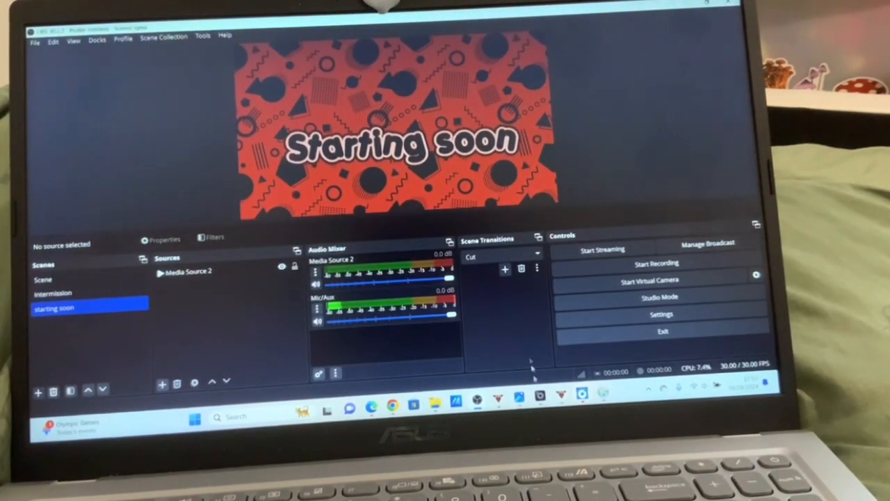